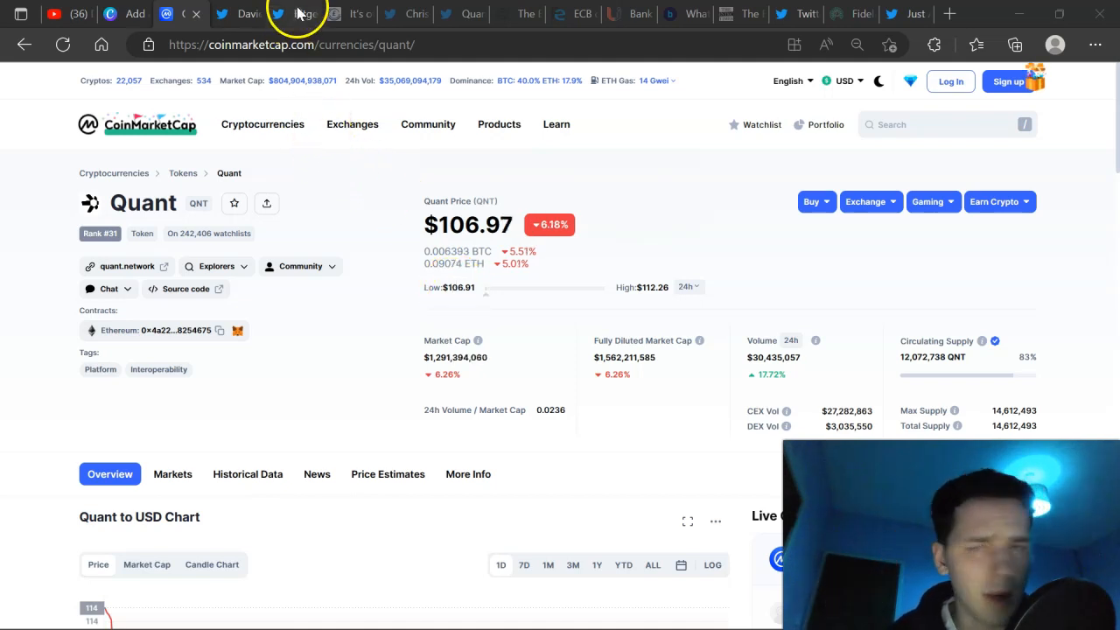
- Flip between the Bitget tweet and Quant price tabs, then read through the 'digital gold' $QNT tweet replies
left_click(278, 14)
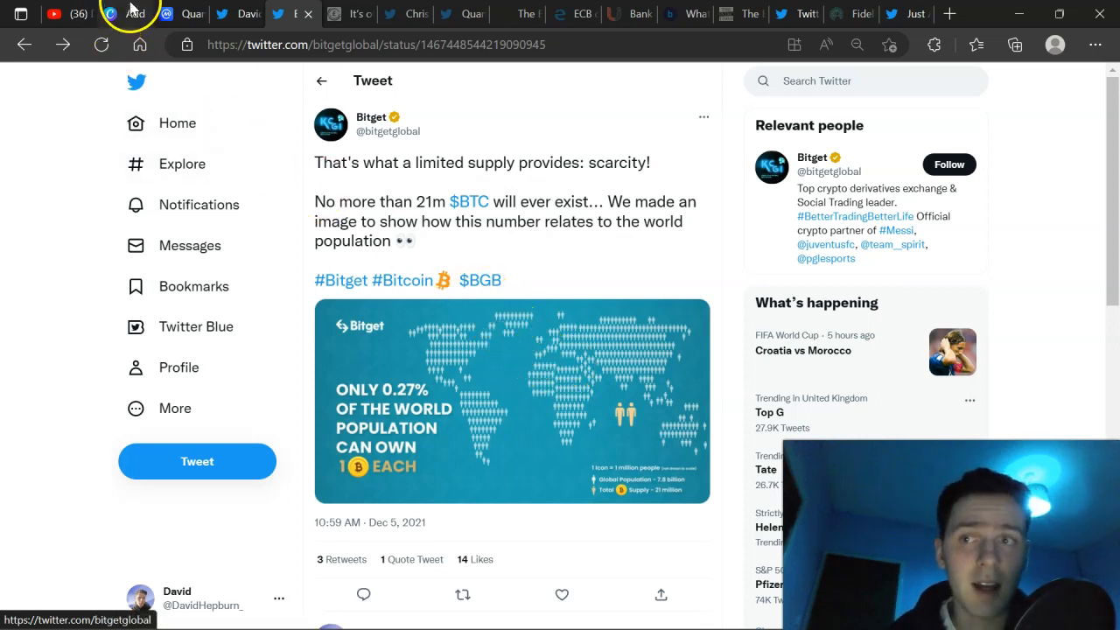
left_click(189, 14)
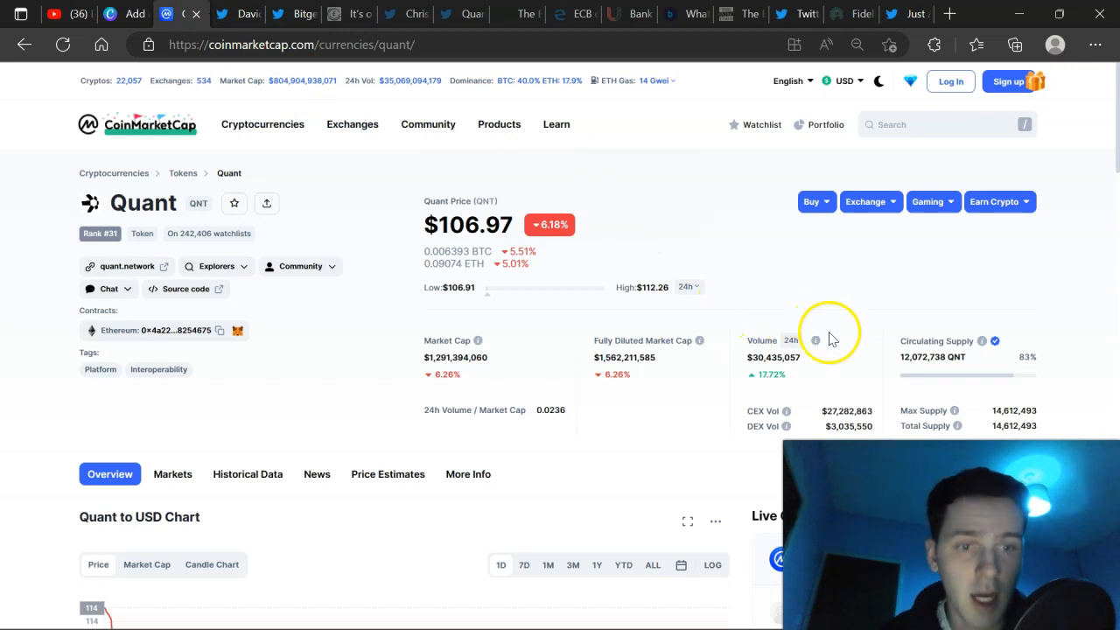
mouse_move(651, 296)
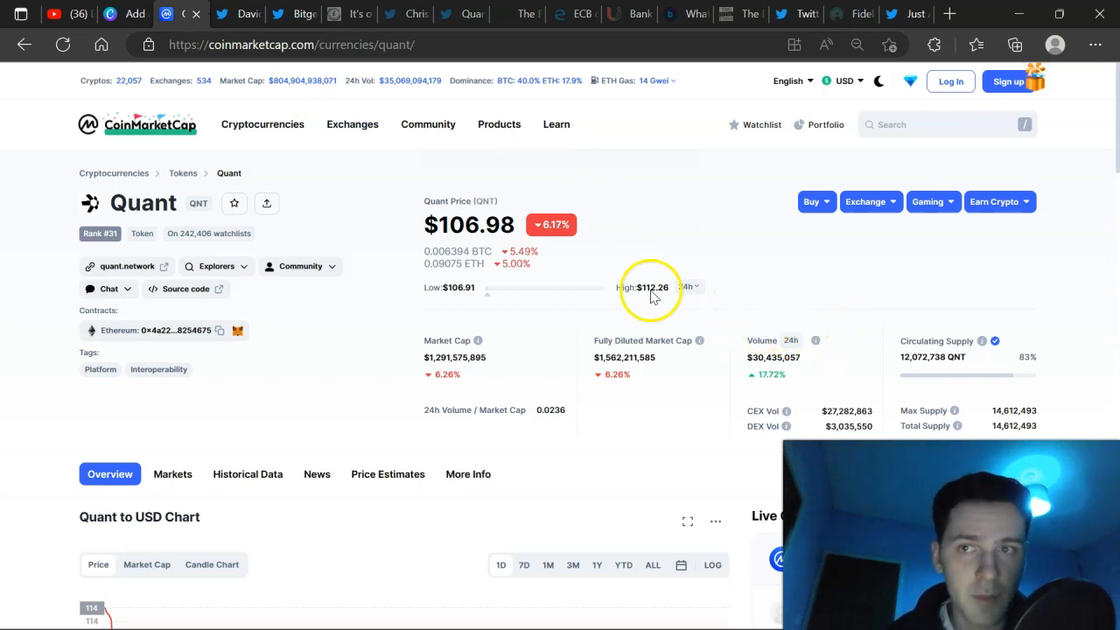
left_click(249, 14)
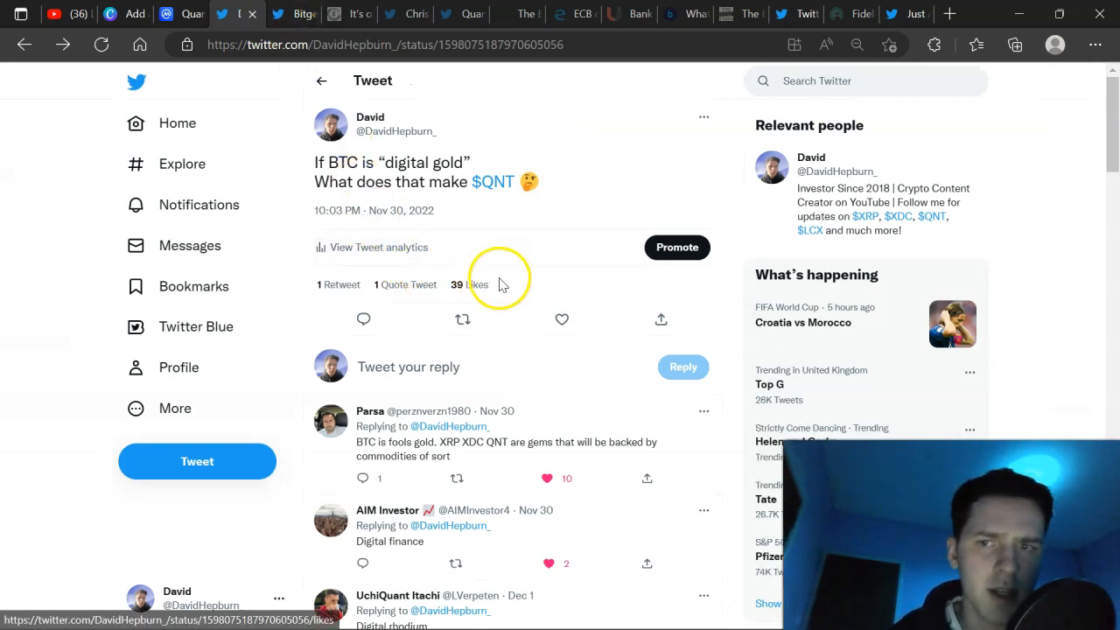
scroll("down", 3)
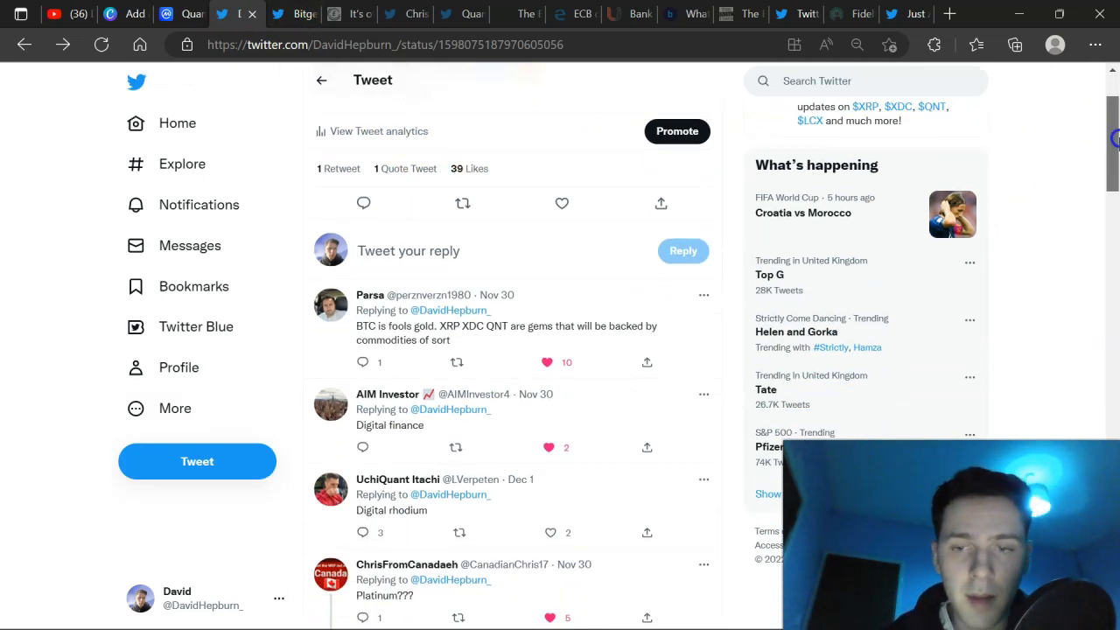
scroll("down", 3)
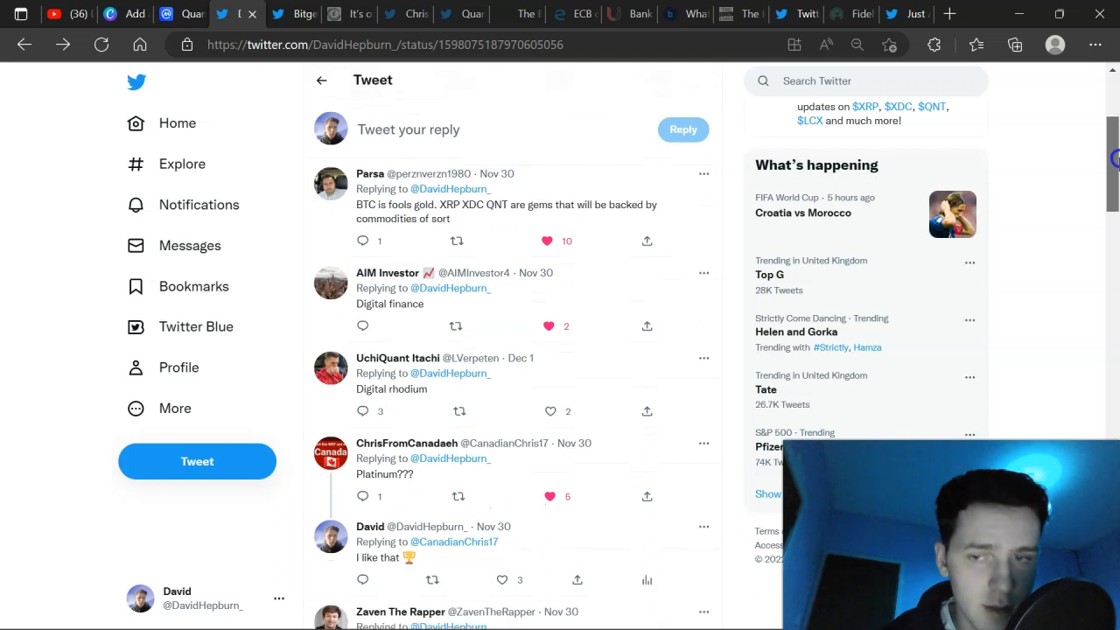
scroll("down", 3)
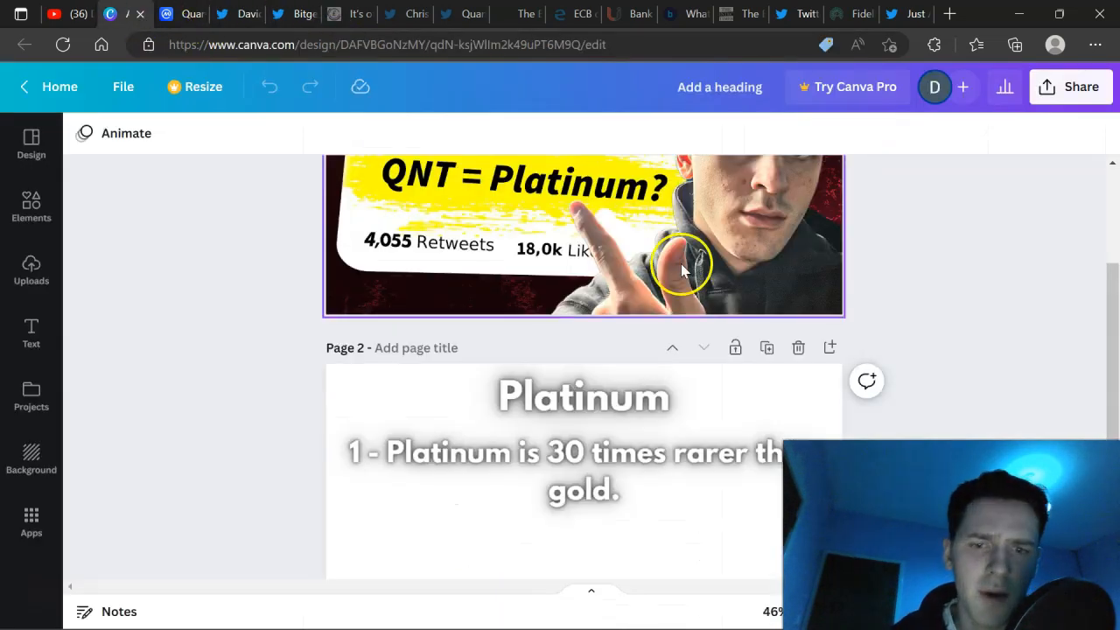
- Return to the CoinMarketCap Quant price page showing $107.30
left_click(584, 469)
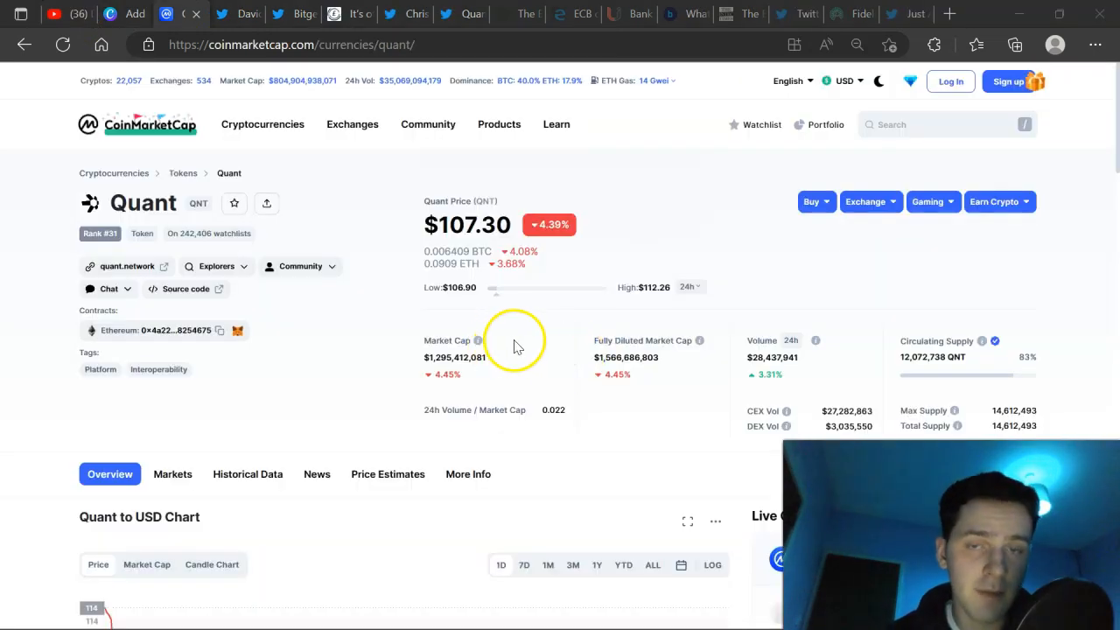
mouse_move(524, 341)
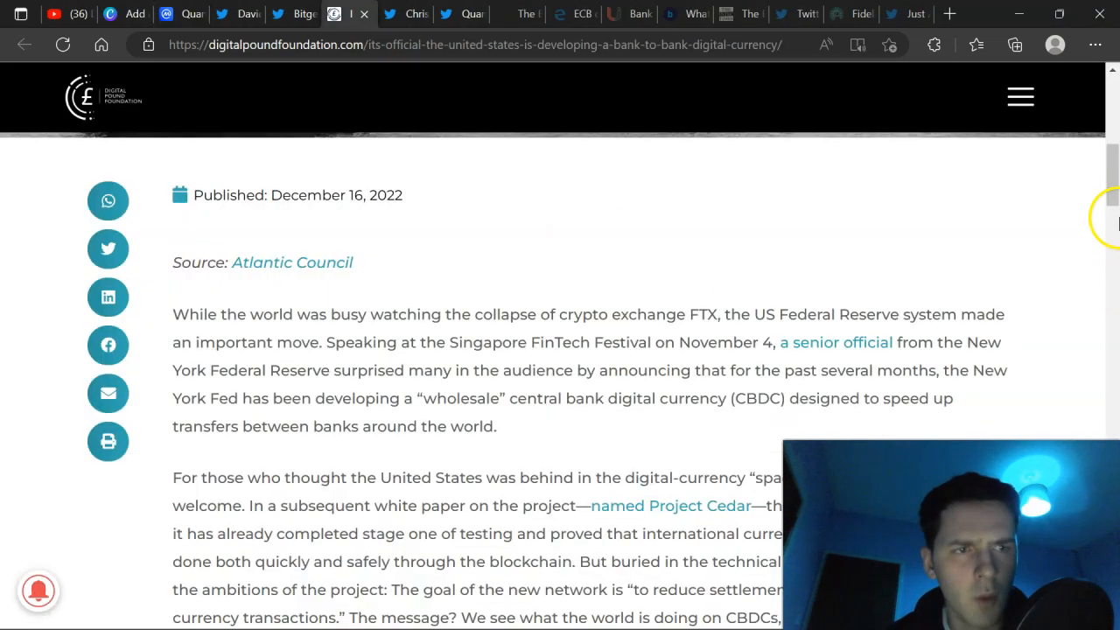
- Read the US bank-to-bank digital currency article from its headline image down to the opening paragraphs
scroll("up", 3)
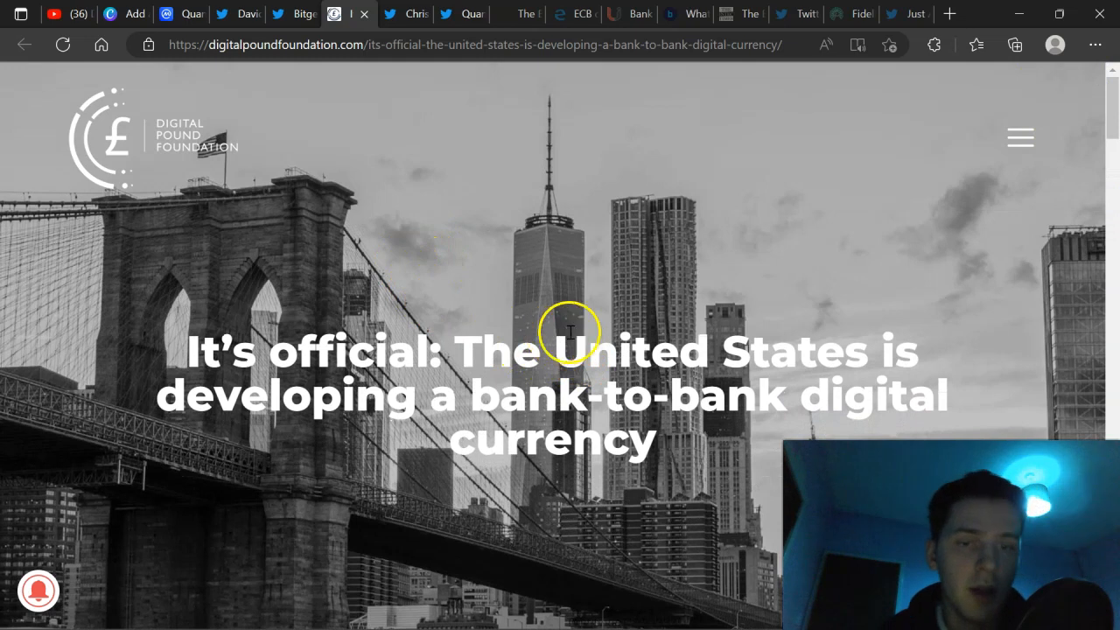
mouse_move(805, 376)
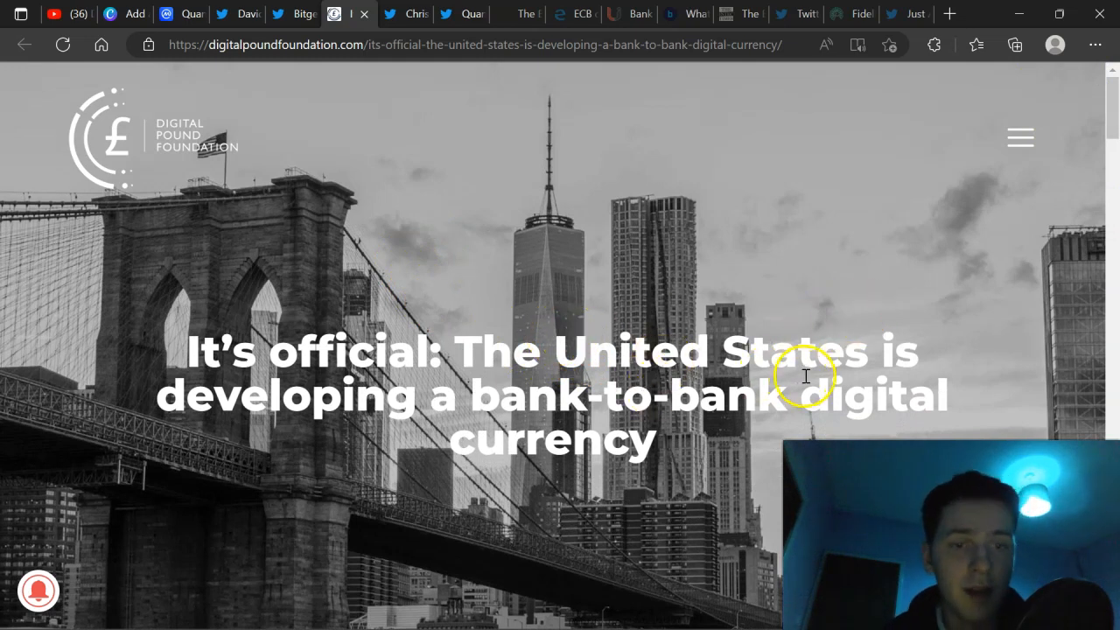
scroll("down", 3)
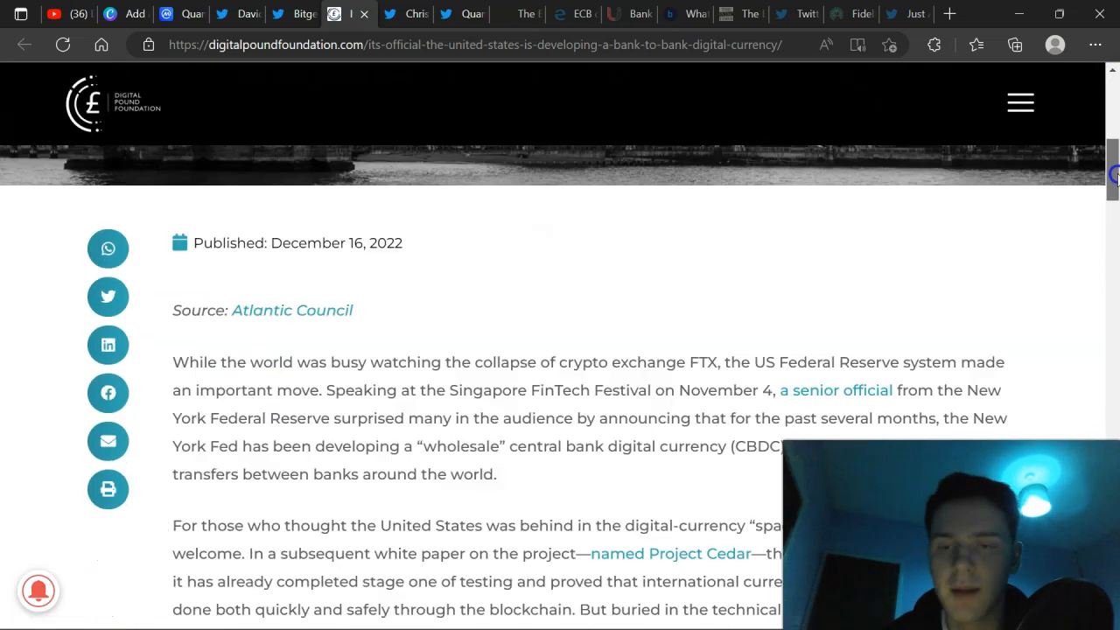
scroll("down", 3)
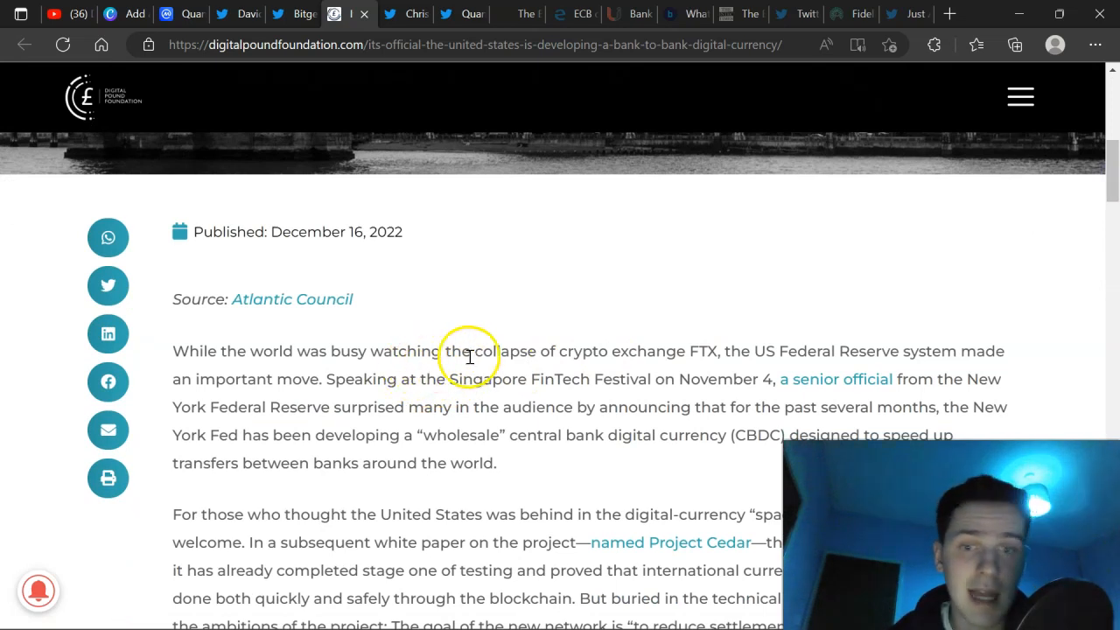
mouse_move(670, 348)
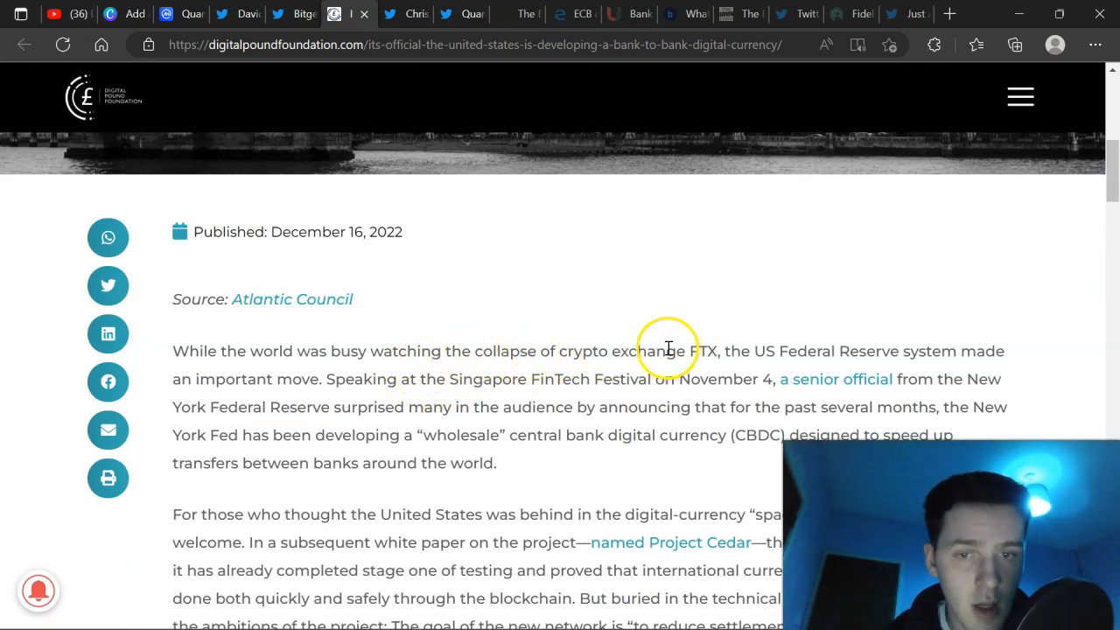
mouse_move(714, 395)
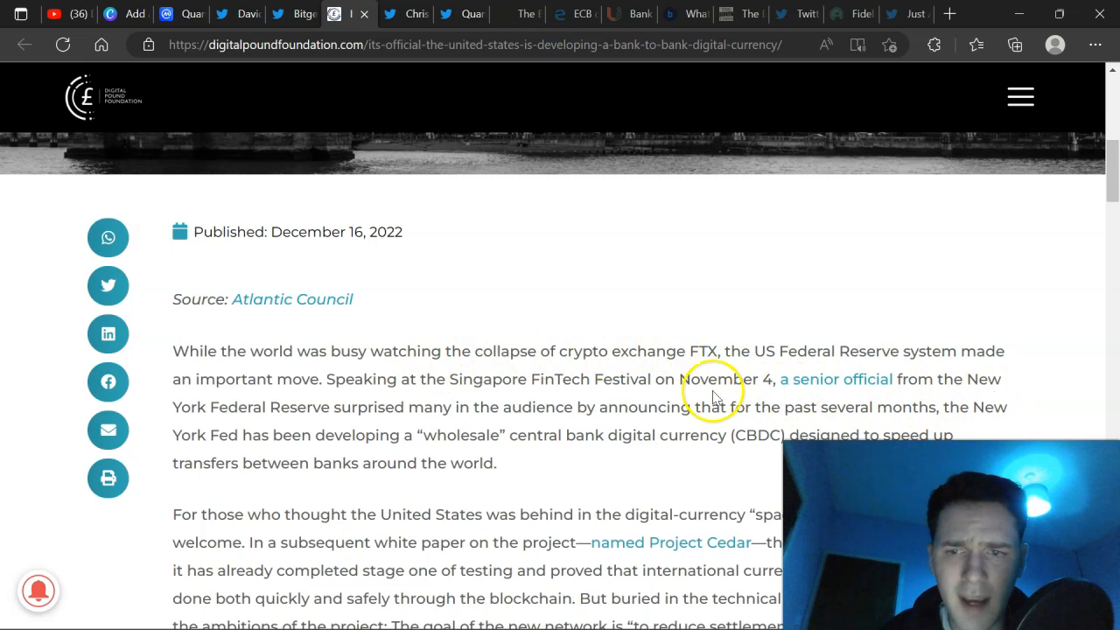
mouse_move(626, 427)
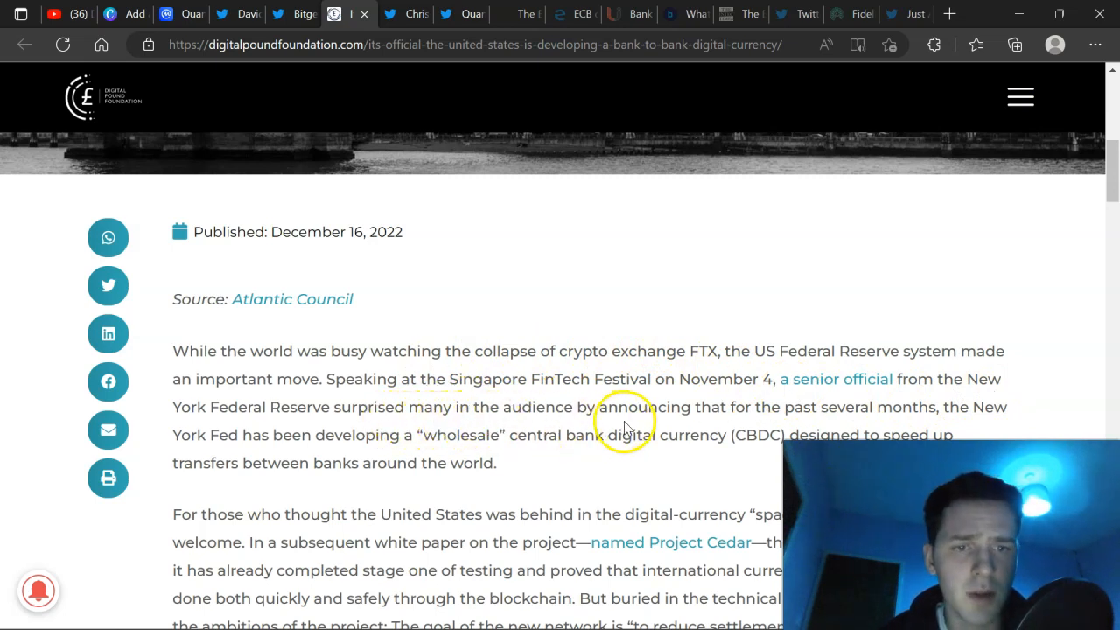
mouse_move(301, 460)
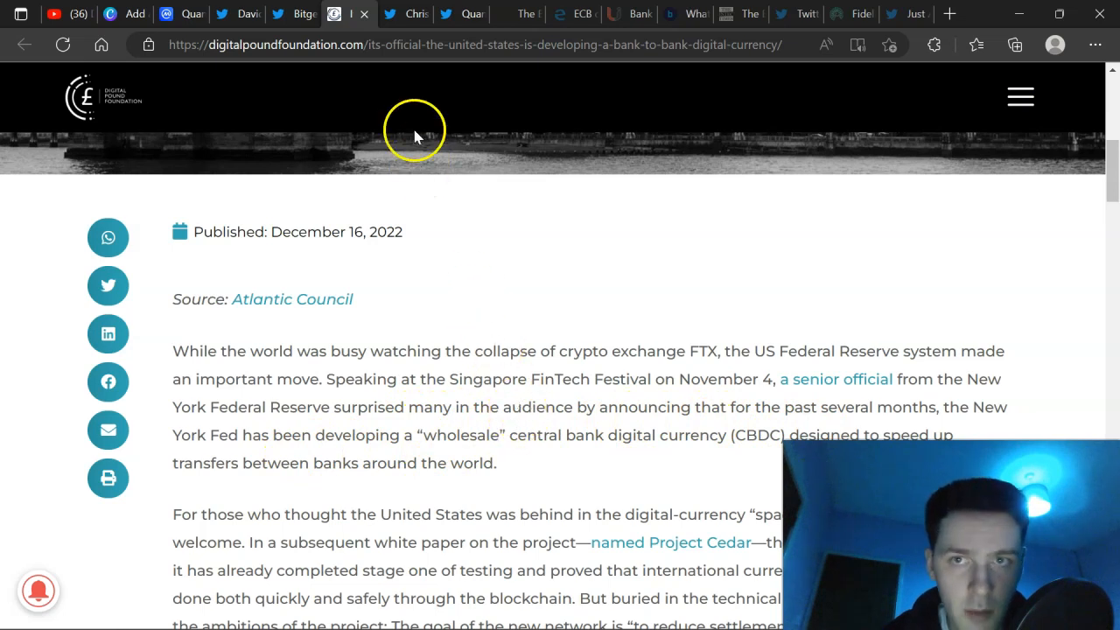
left_click(437, 14)
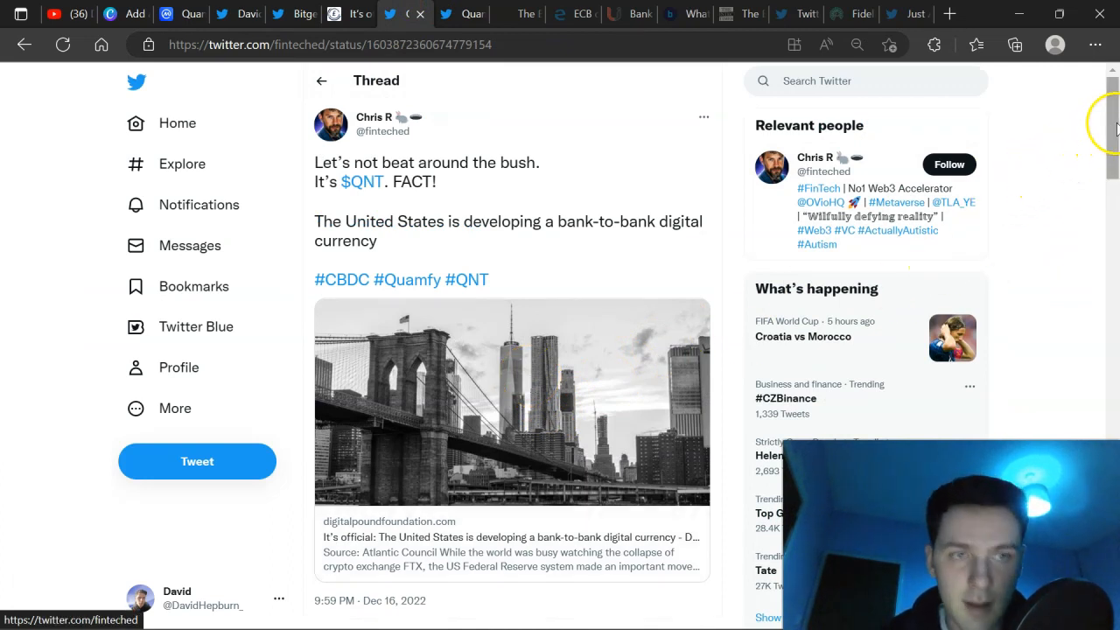
scroll("down", 3)
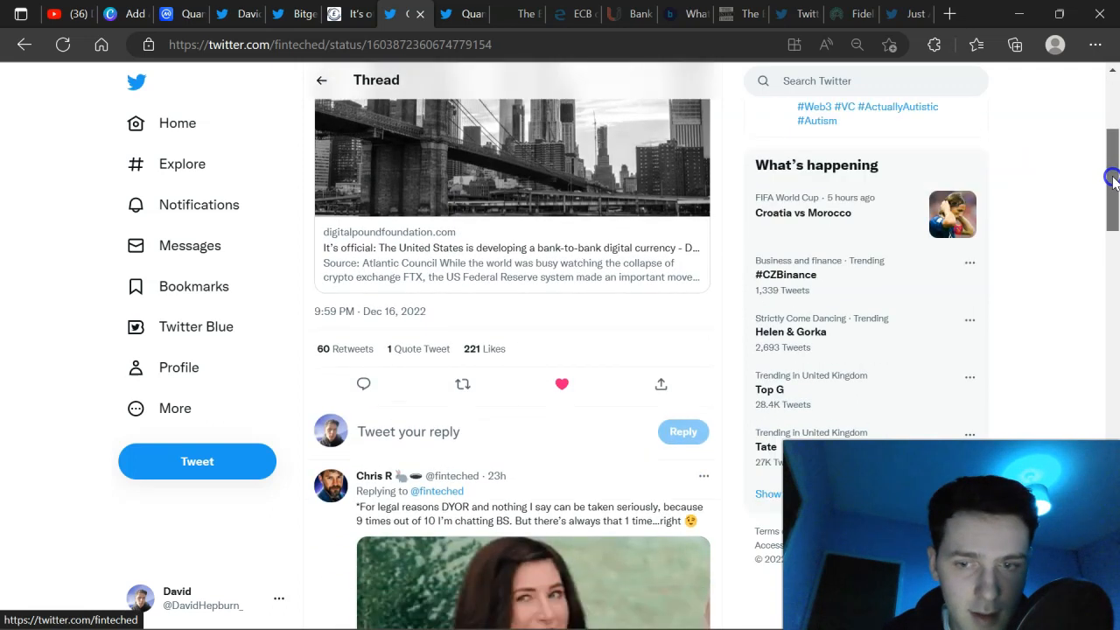
scroll("down", 3)
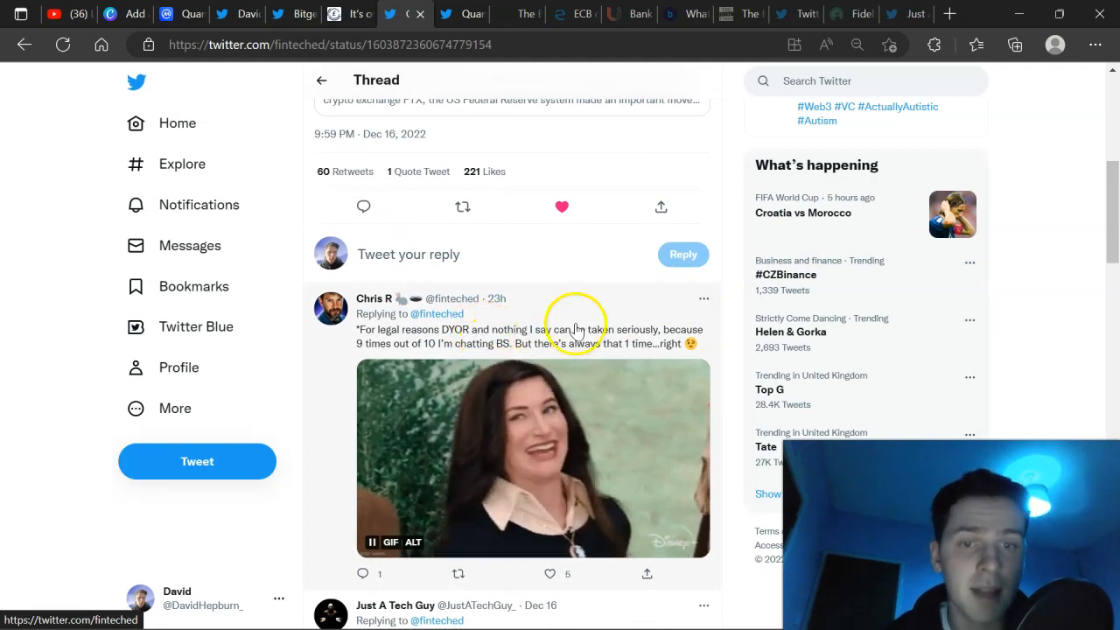
mouse_move(455, 359)
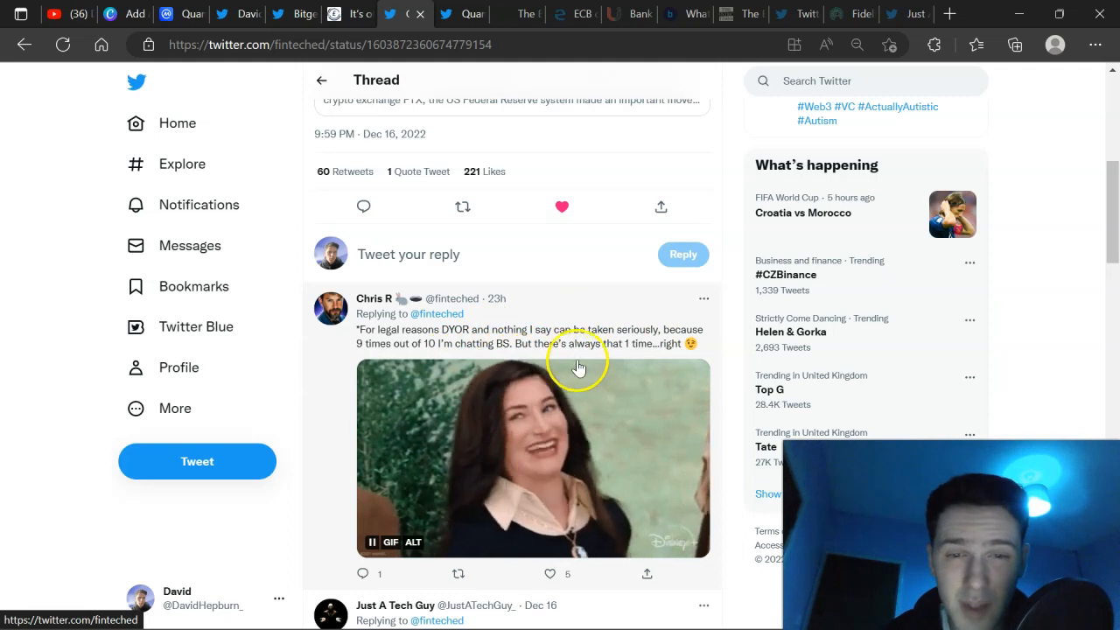
mouse_move(479, 14)
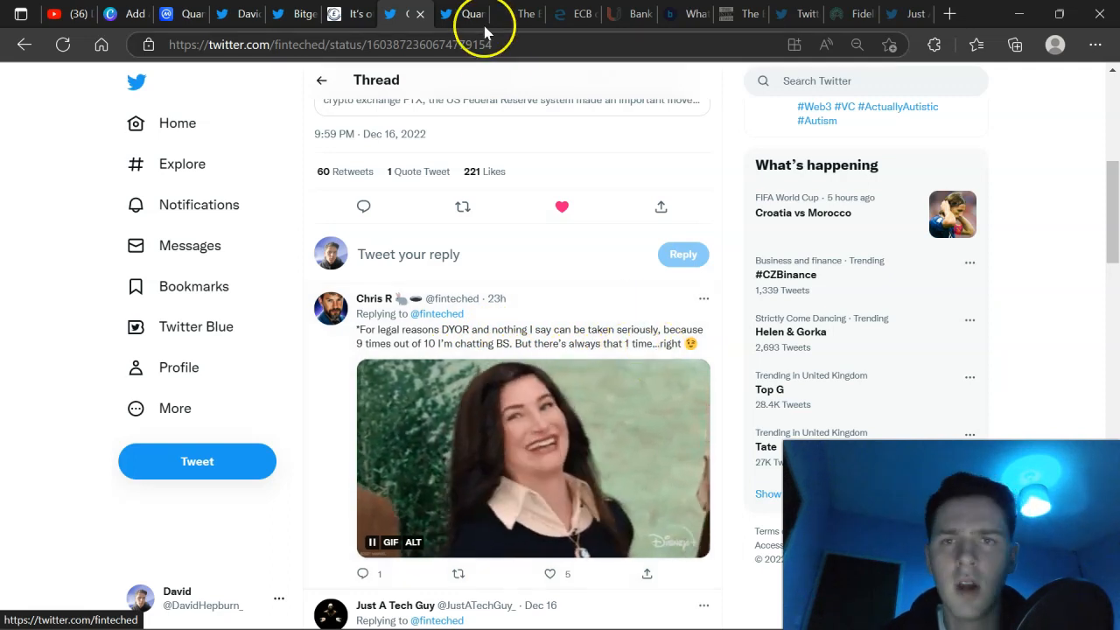
left_click(476, 14)
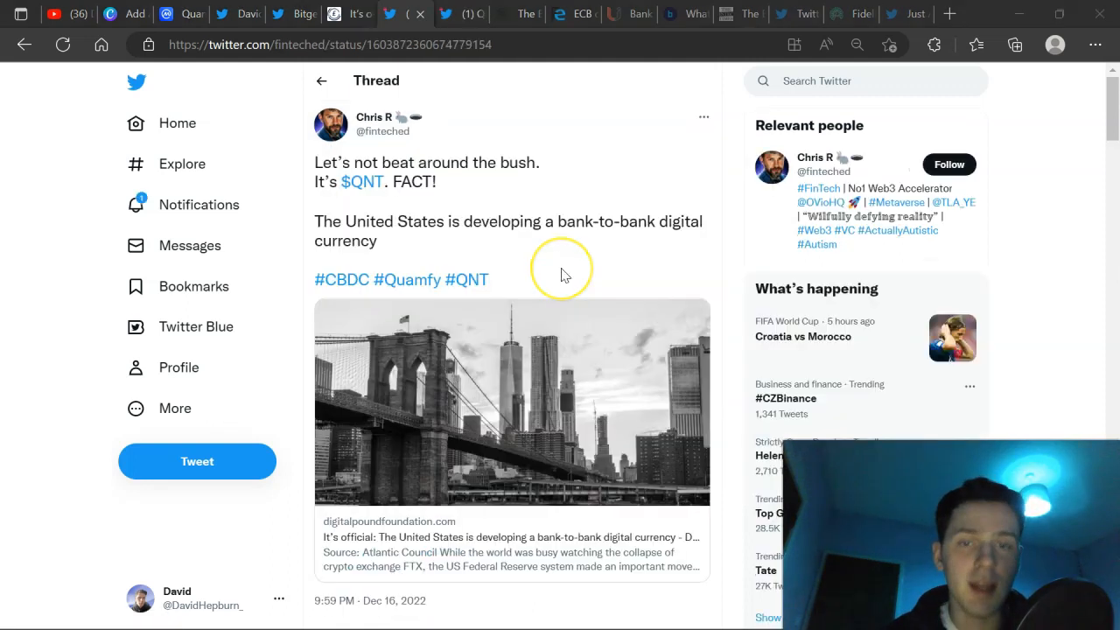
mouse_move(1104, 114)
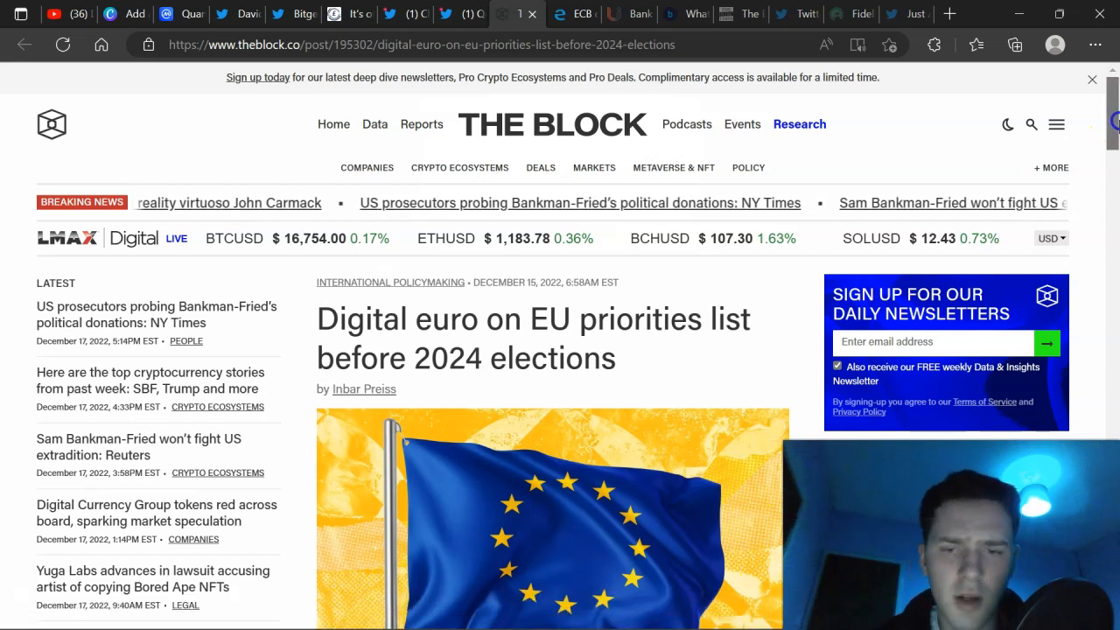
- Read The Block's digital euro EU priorities article through its final paragraphs
scroll("down", 3)
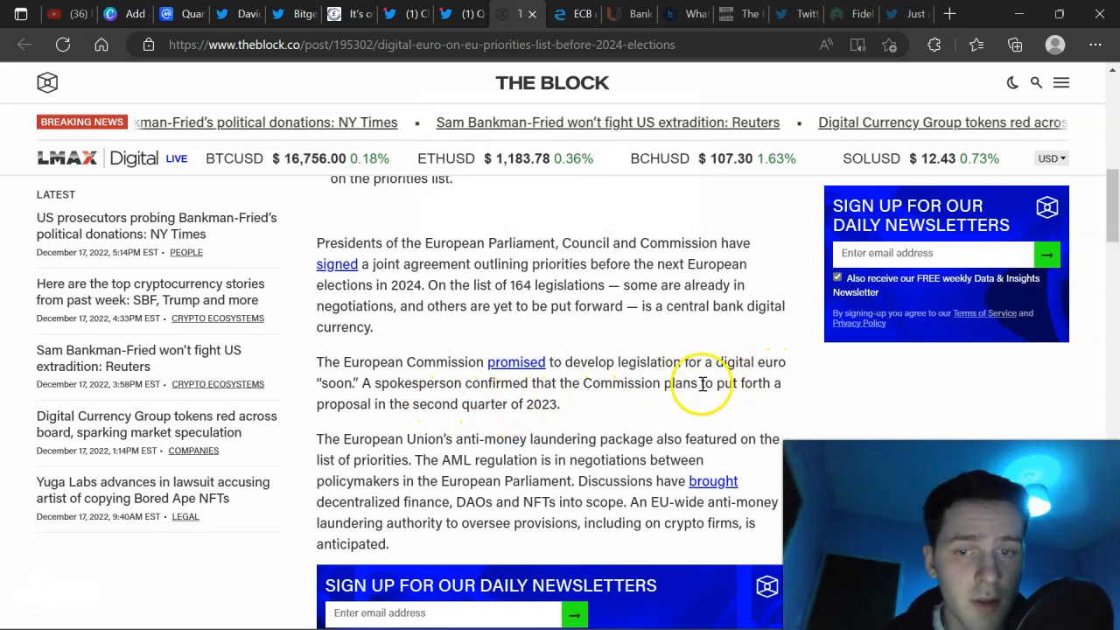
scroll("down", 3)
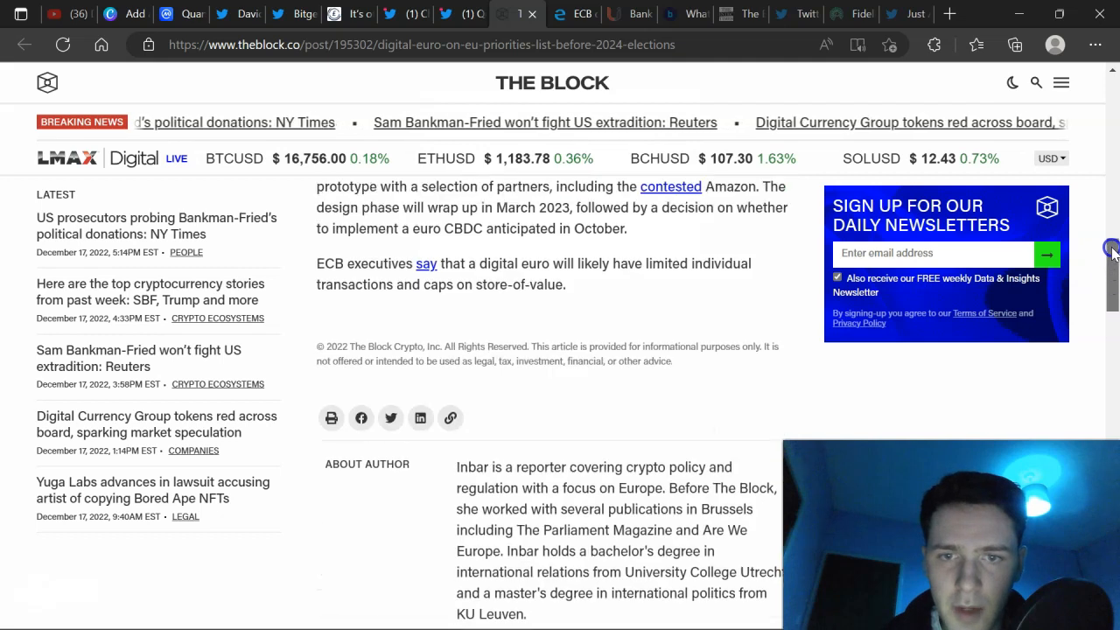
scroll("up", 3)
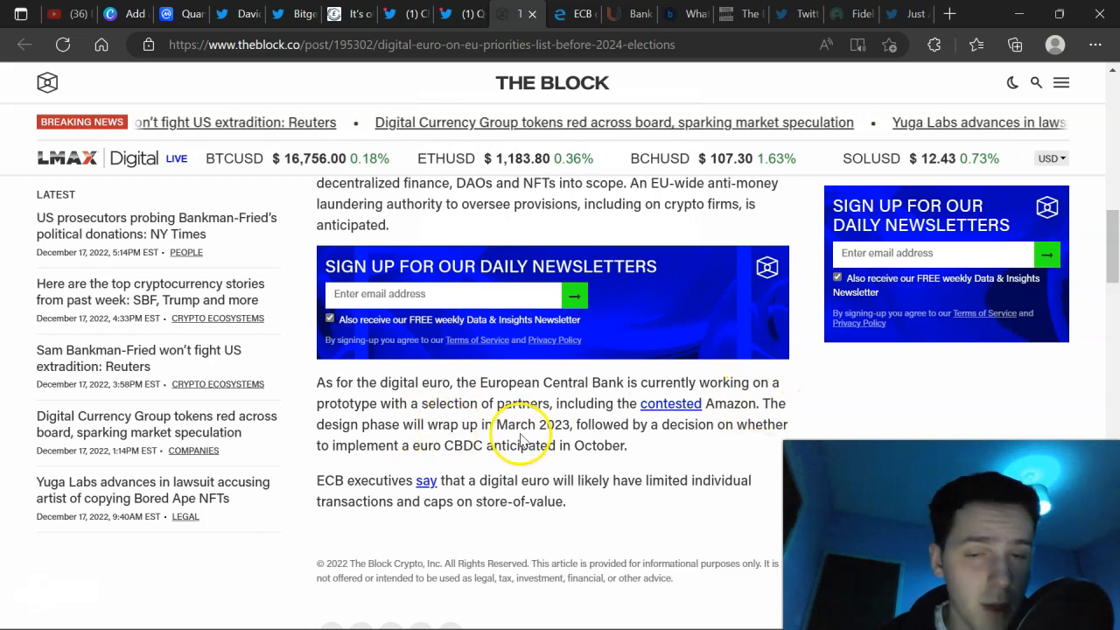
mouse_move(699, 443)
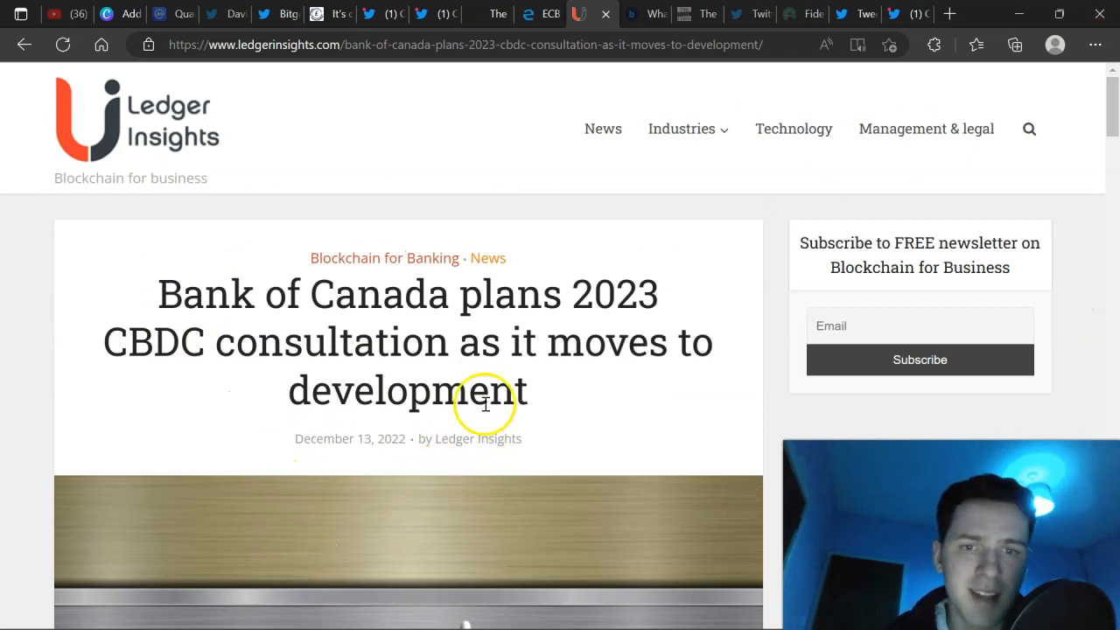
mouse_move(364, 350)
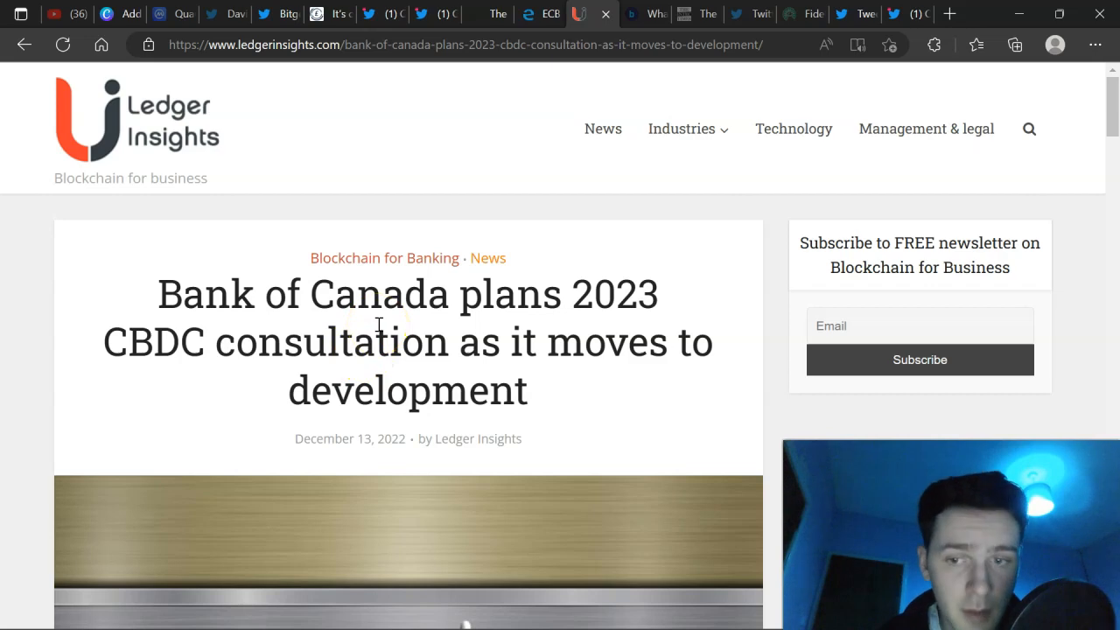
- Read Ledger Insights' Bank of Canada 2023 CBDC consultation article to its closing paragraphs
scroll("down", 3)
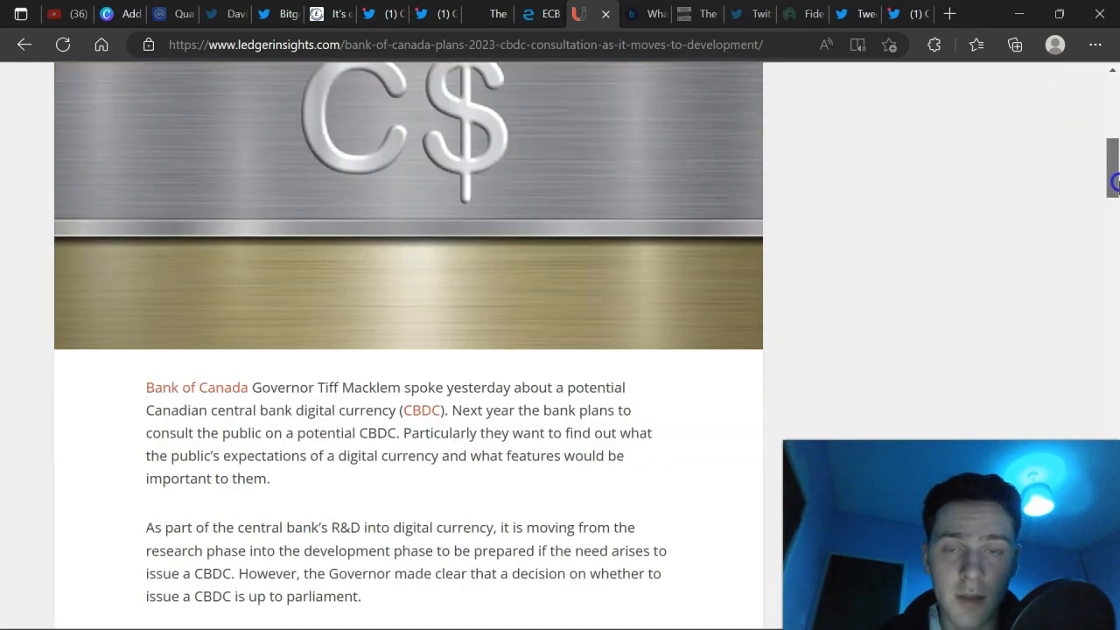
scroll("down", 3)
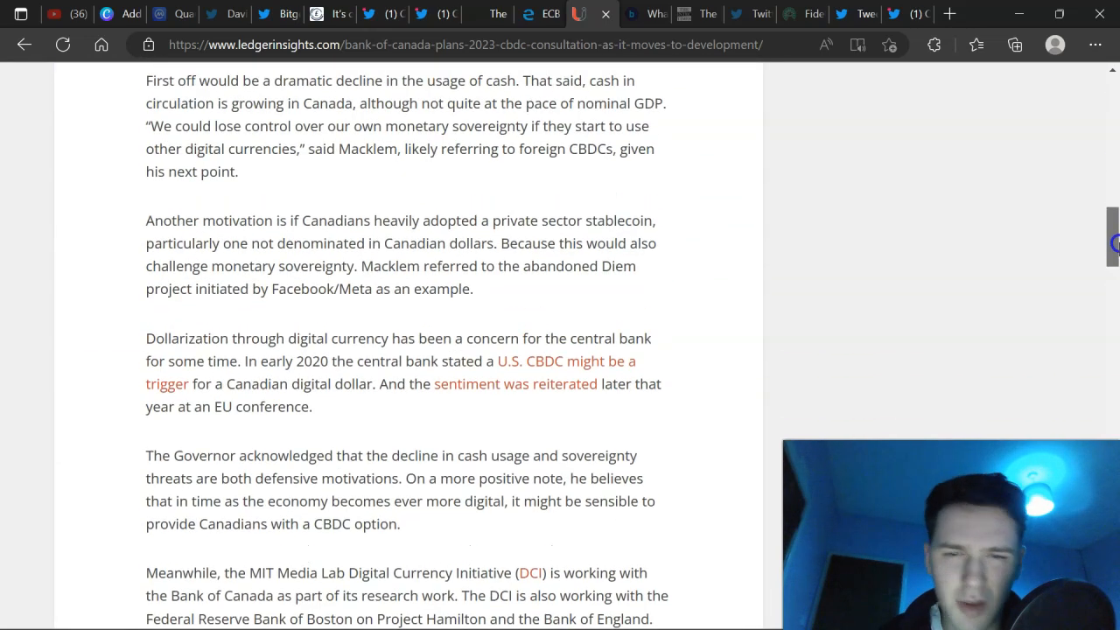
mouse_move(355, 378)
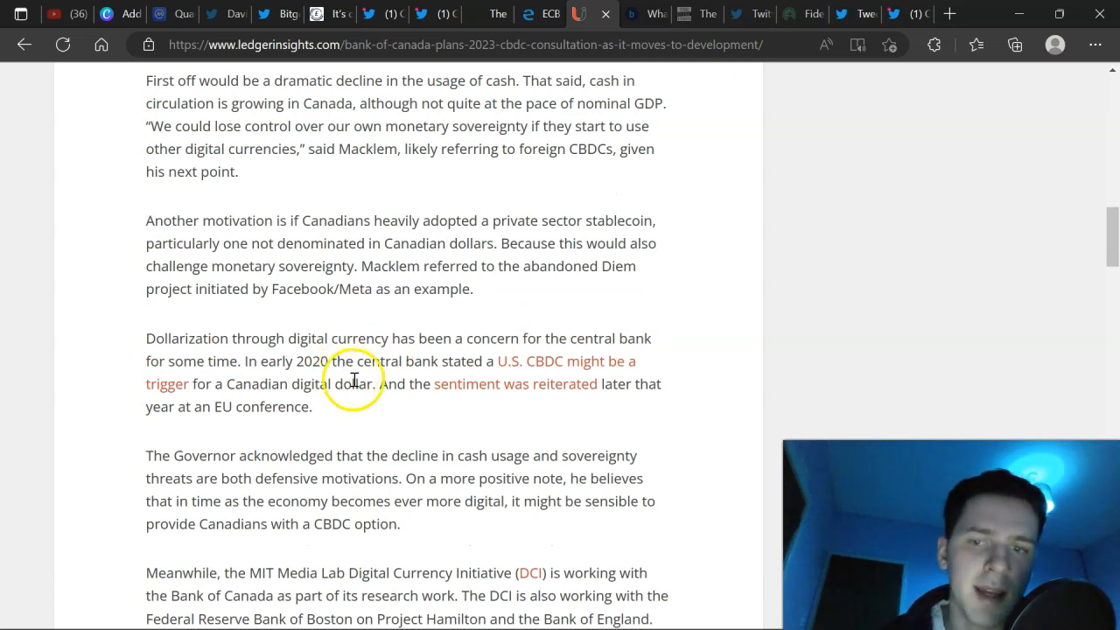
mouse_move(549, 371)
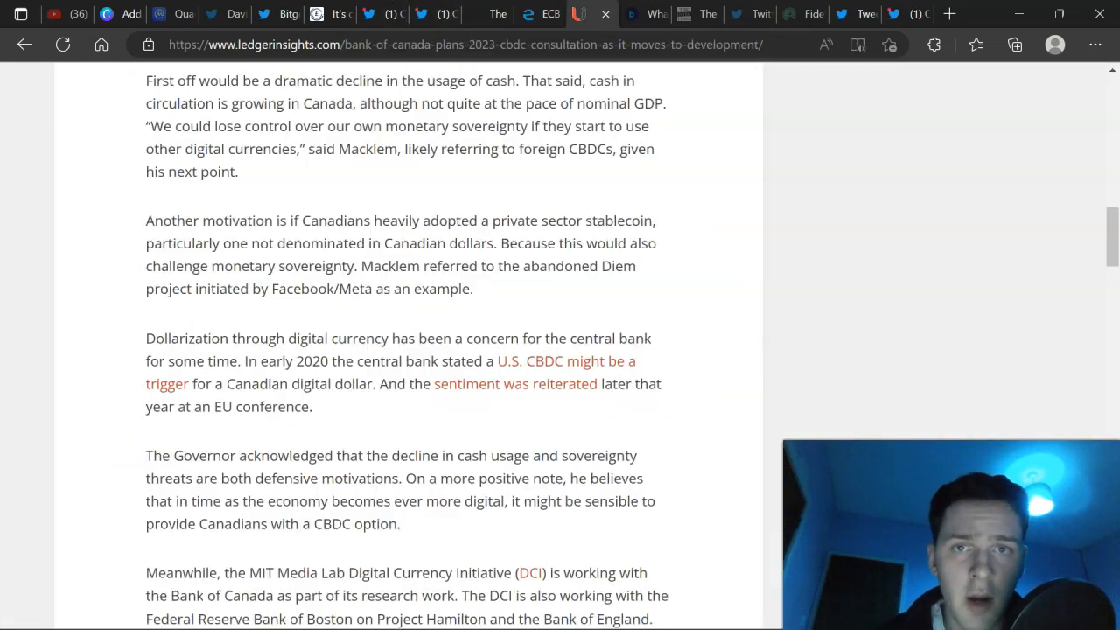
scroll("down", 3)
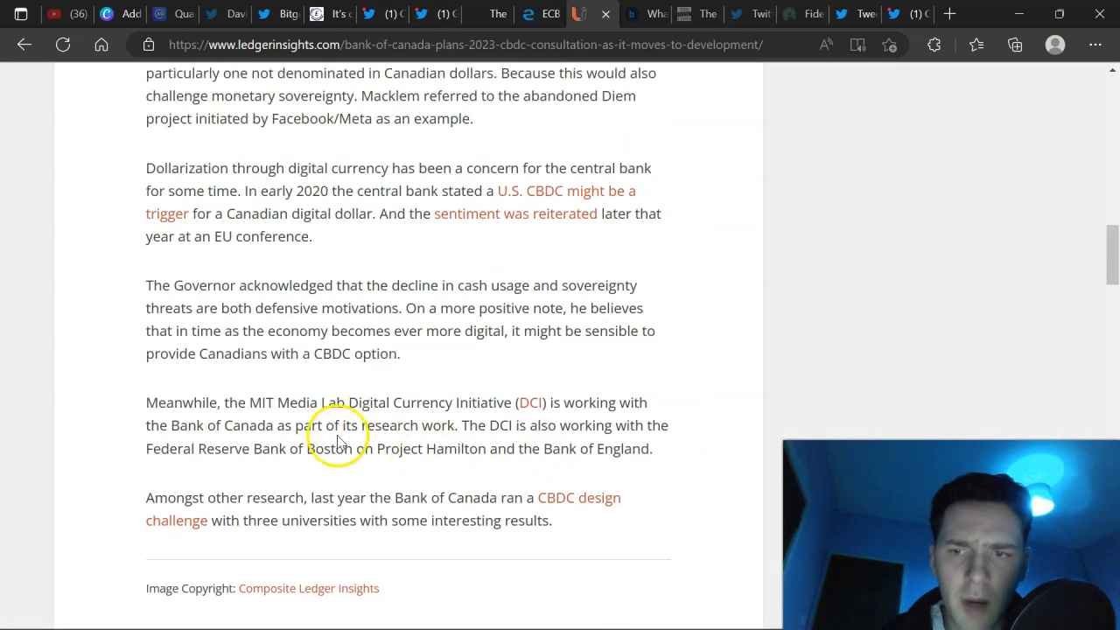
mouse_move(427, 402)
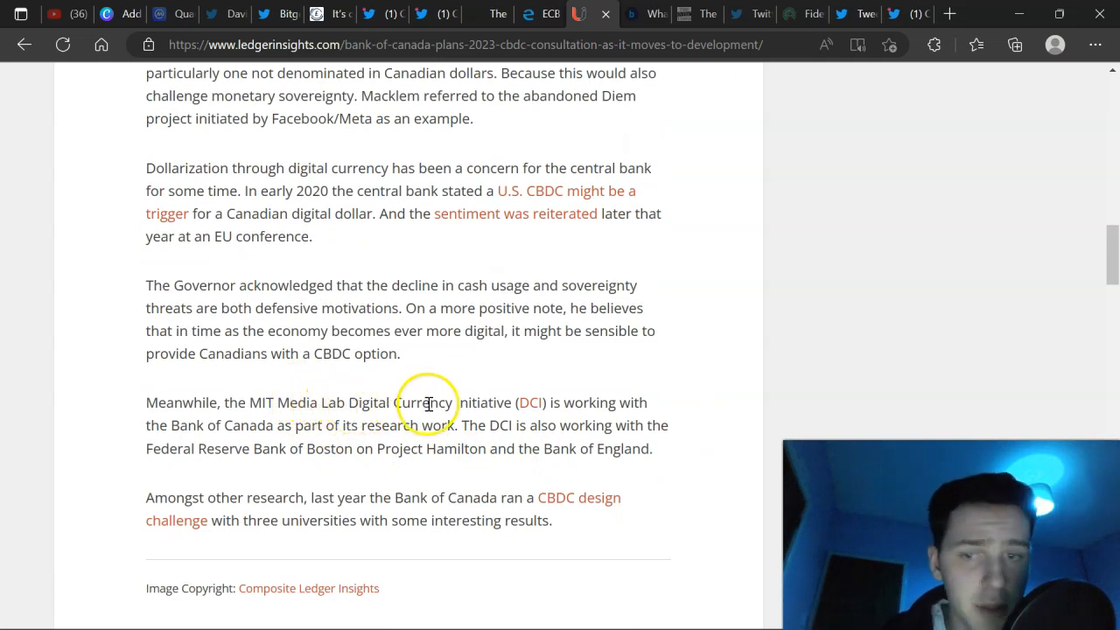
mouse_move(332, 438)
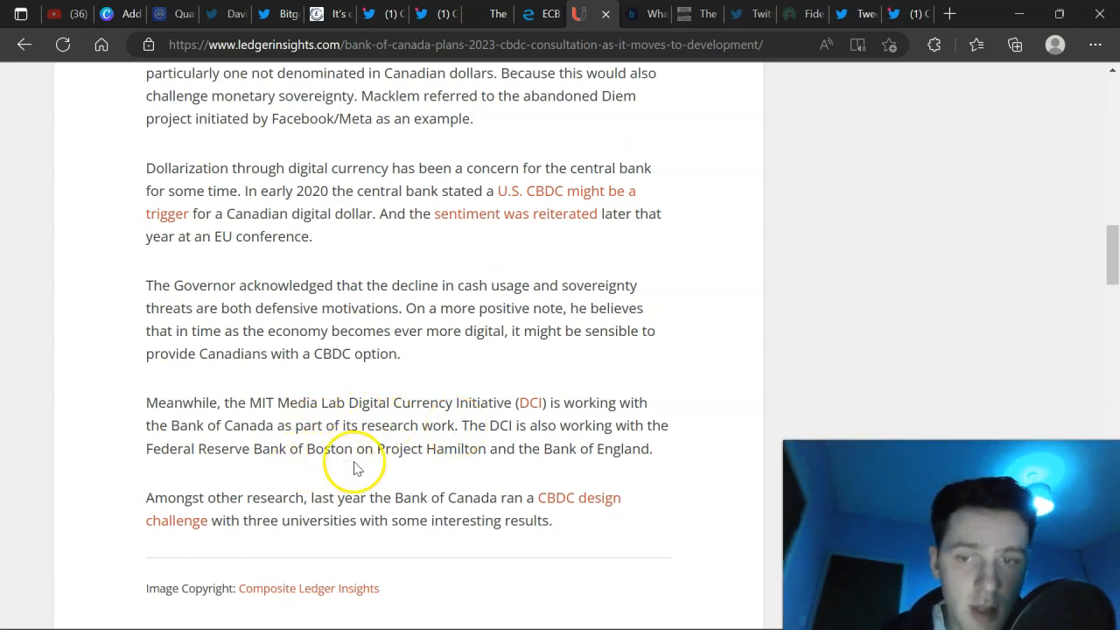
mouse_move(364, 388)
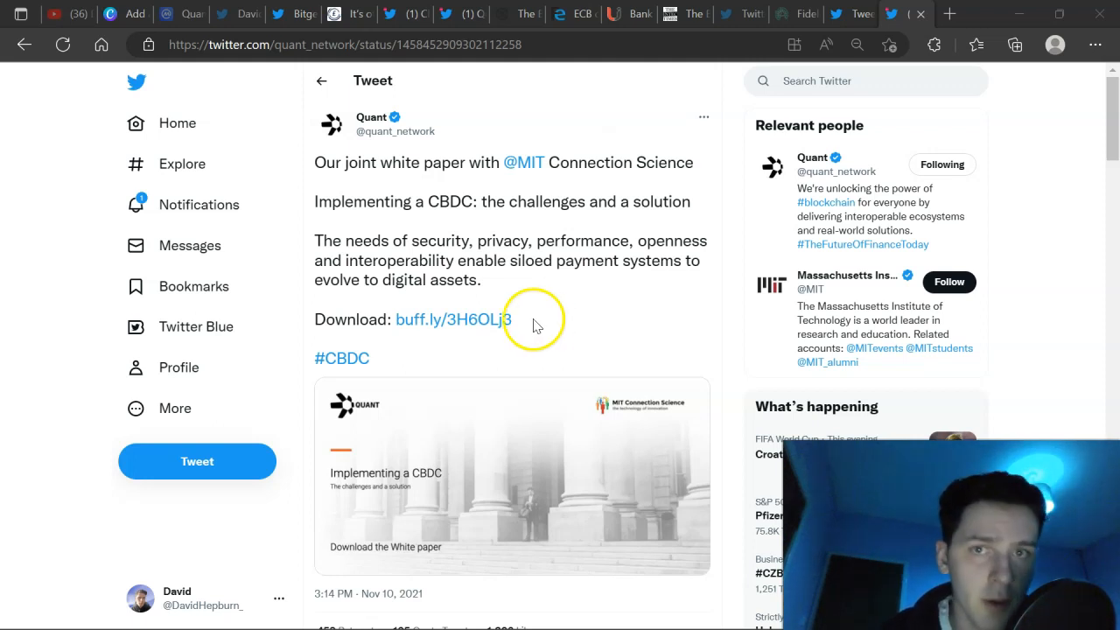
mouse_move(556, 317)
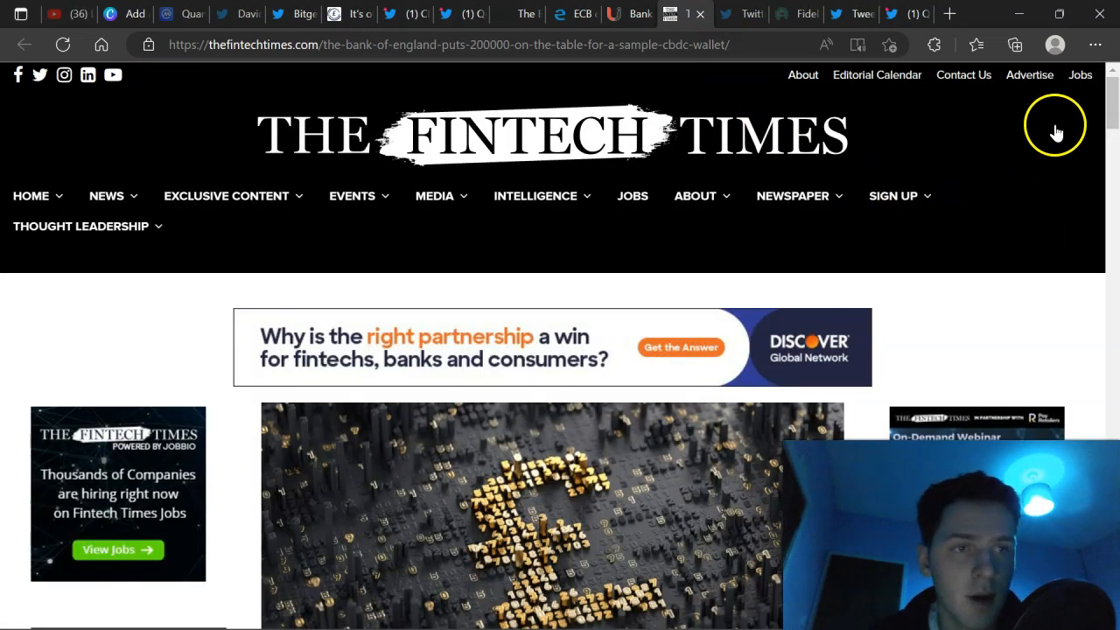
- Read The Fintech Times article on the Bank of England's £200,000 sample CBDC wallet to its end
scroll("down", 3)
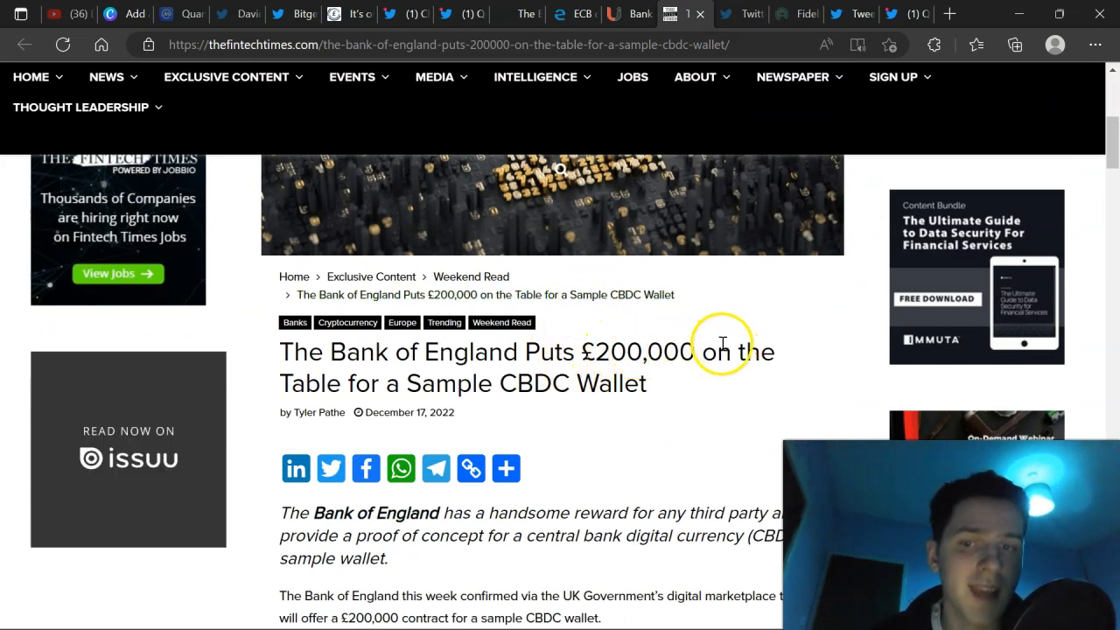
scroll("down", 3)
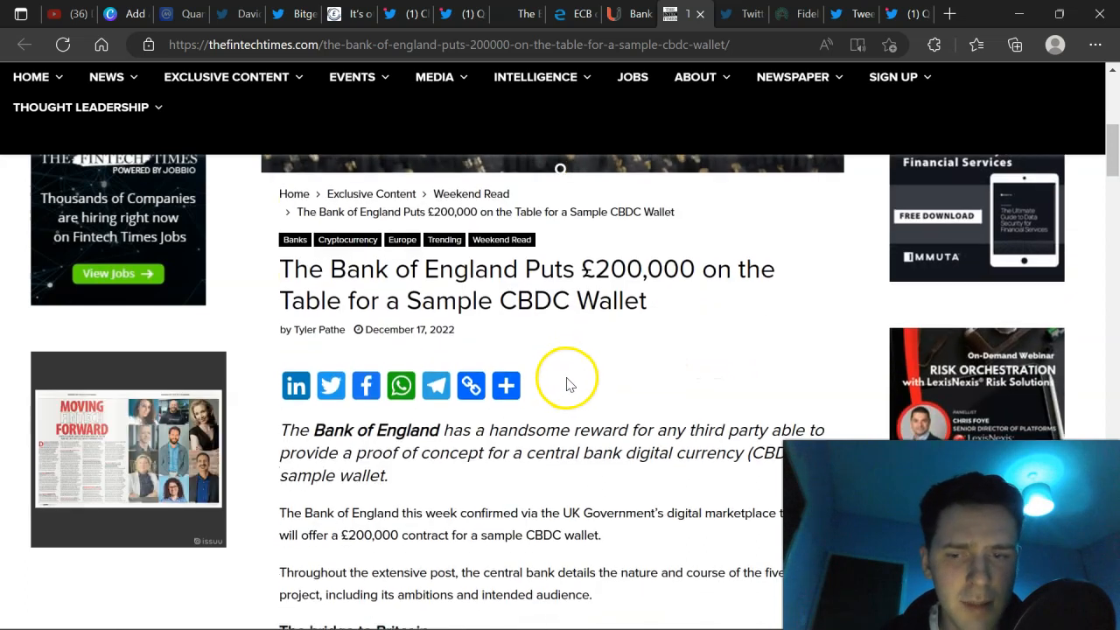
scroll("down", 3)
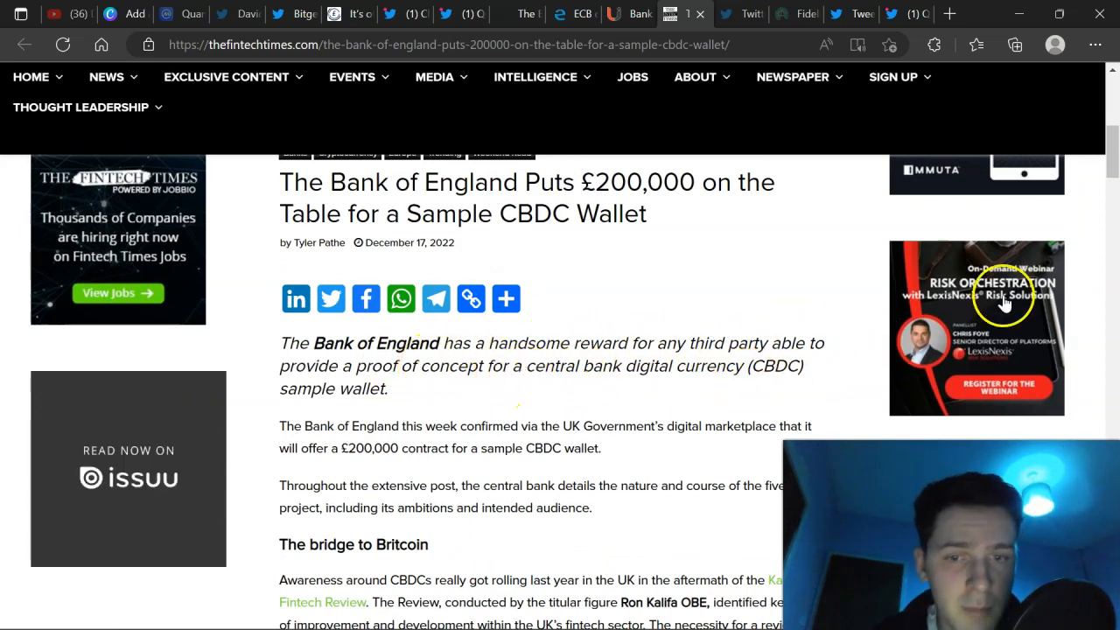
scroll("down", 3)
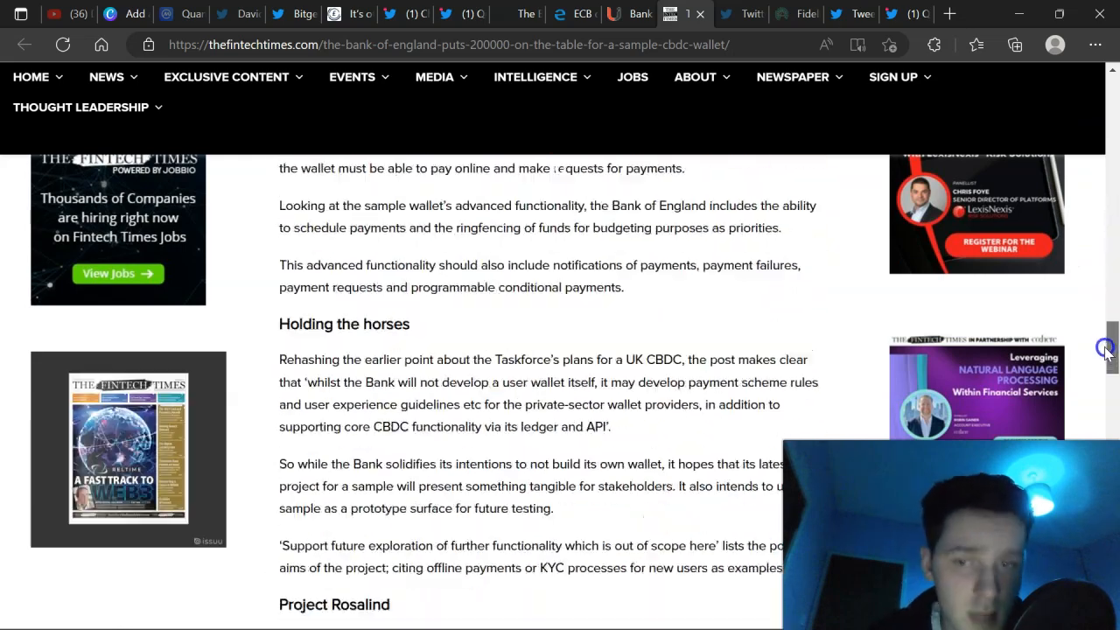
scroll("down", 3)
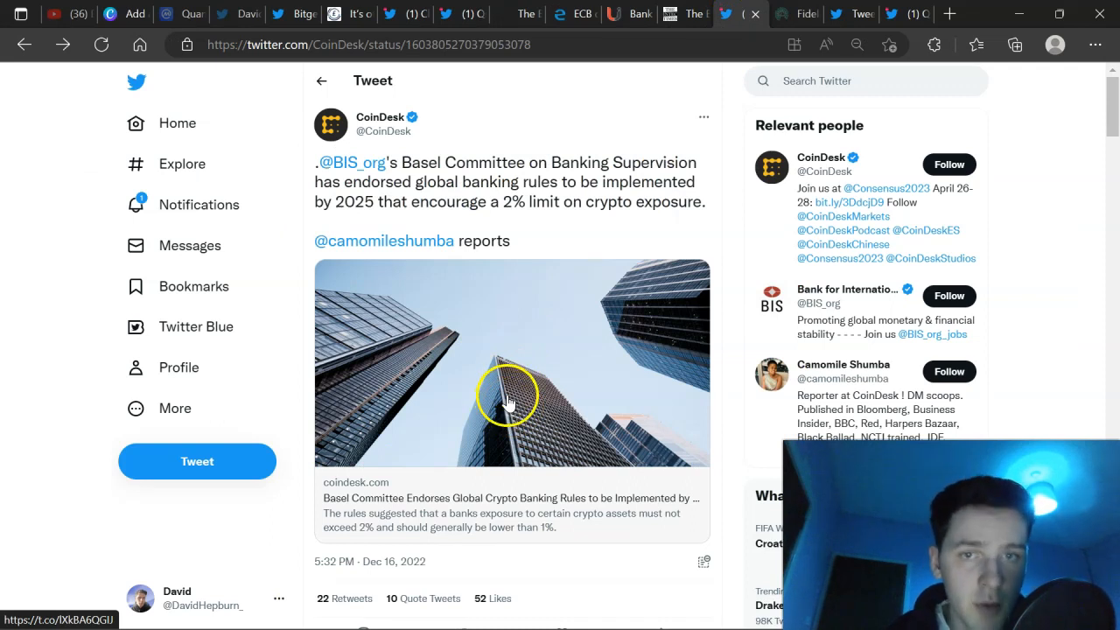
mouse_move(518, 388)
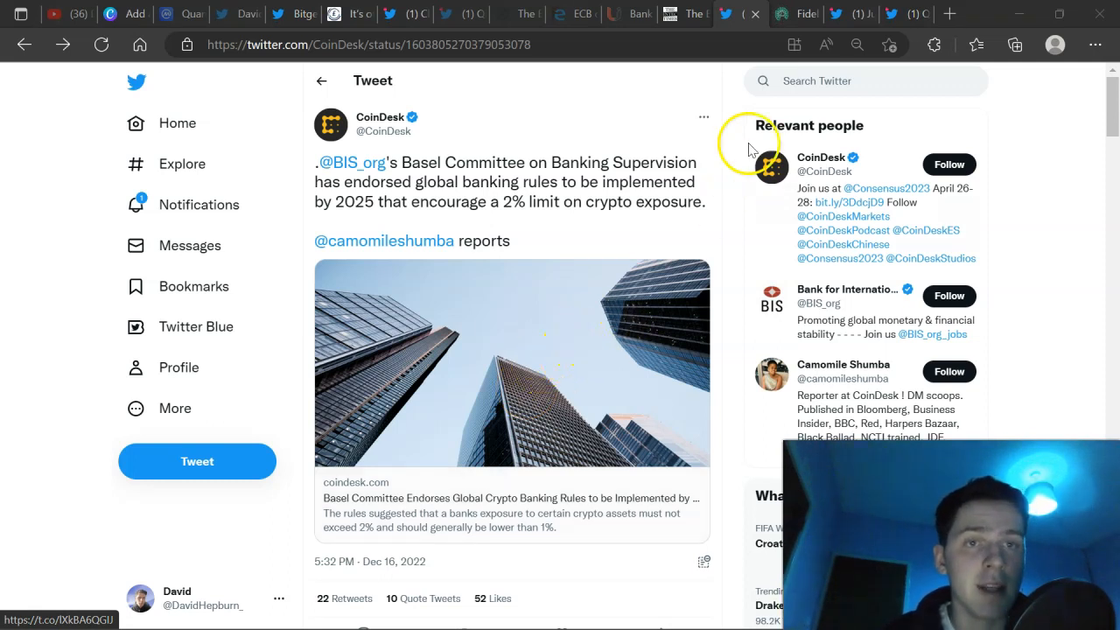
- Show CoinDesk's tweet on the Basel Committee's 2% bank crypto exposure limit
left_click(794, 14)
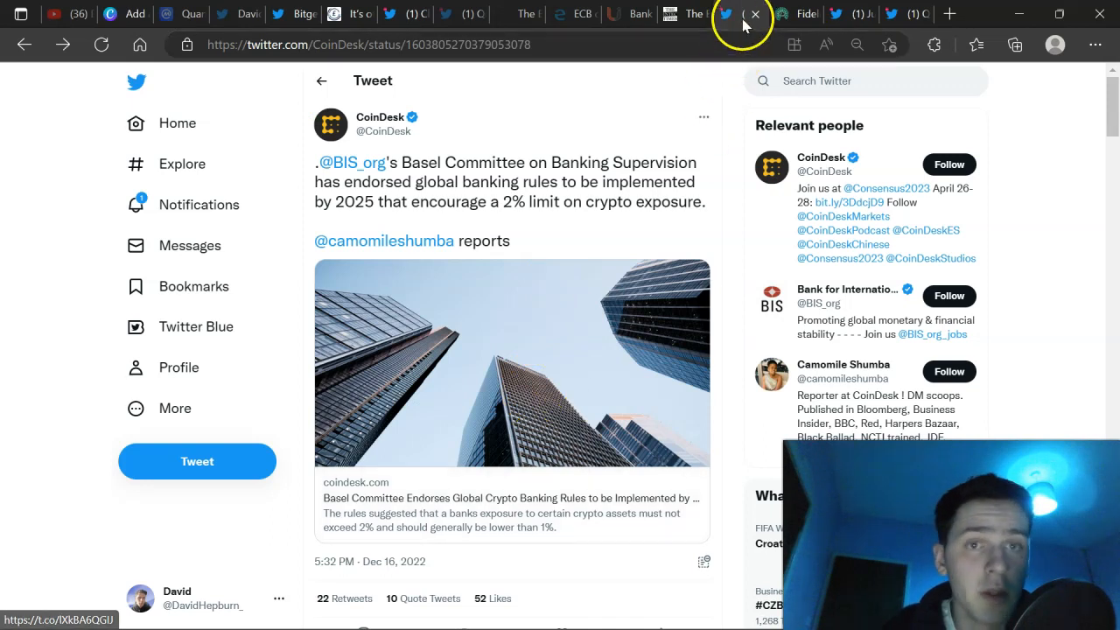
- View the Fidelity Crypto page with its early-access list for bitcoin and ethereum trading
left_click(755, 14)
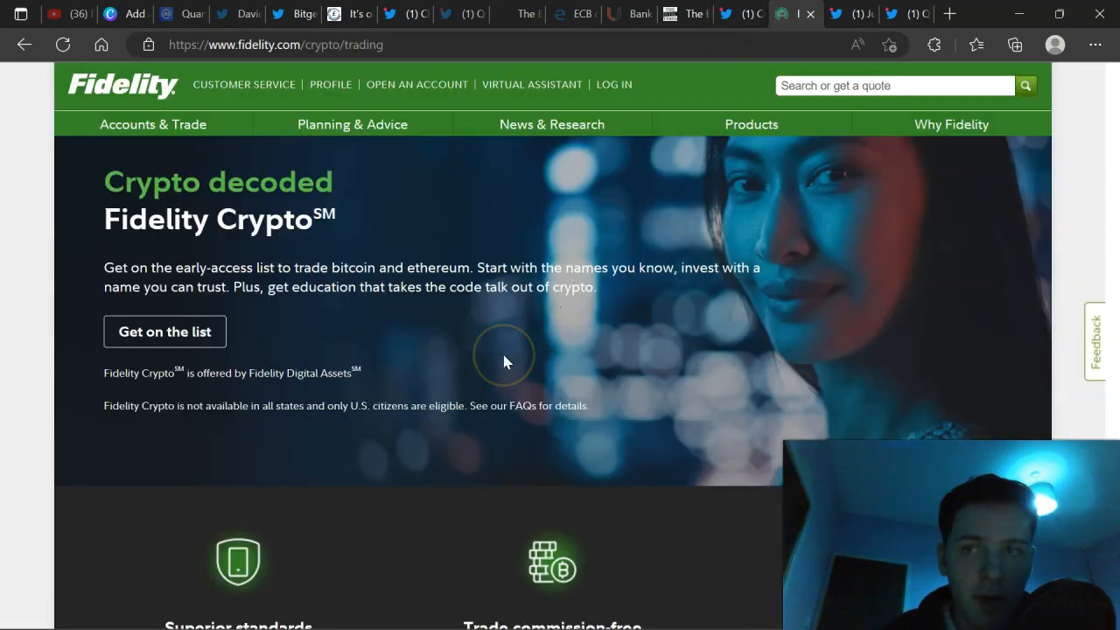
mouse_move(346, 278)
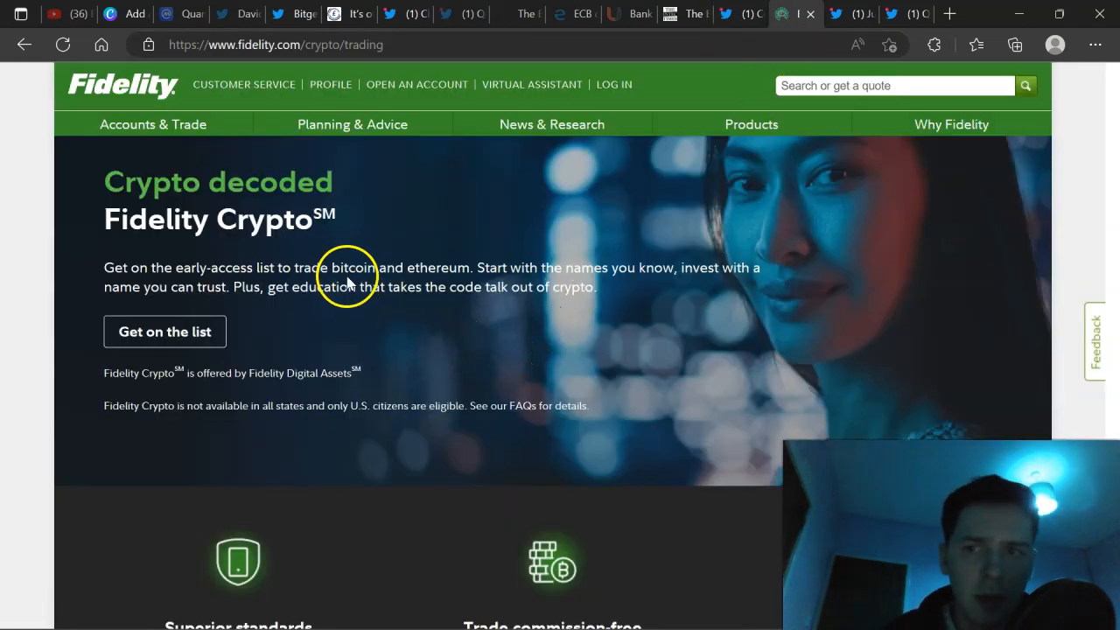
mouse_move(301, 263)
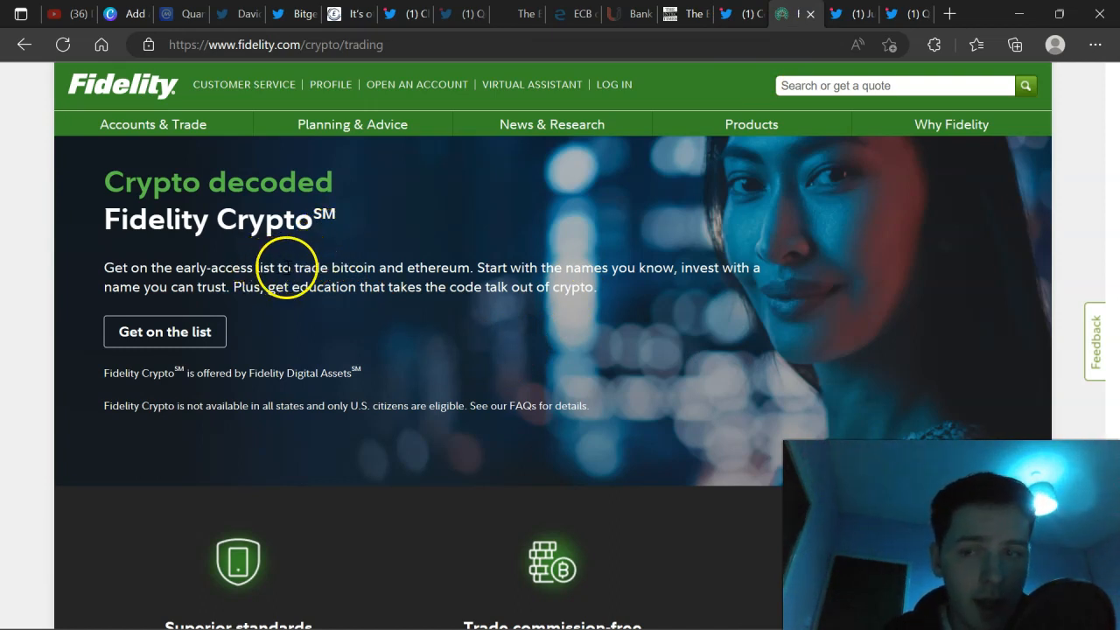
mouse_move(519, 283)
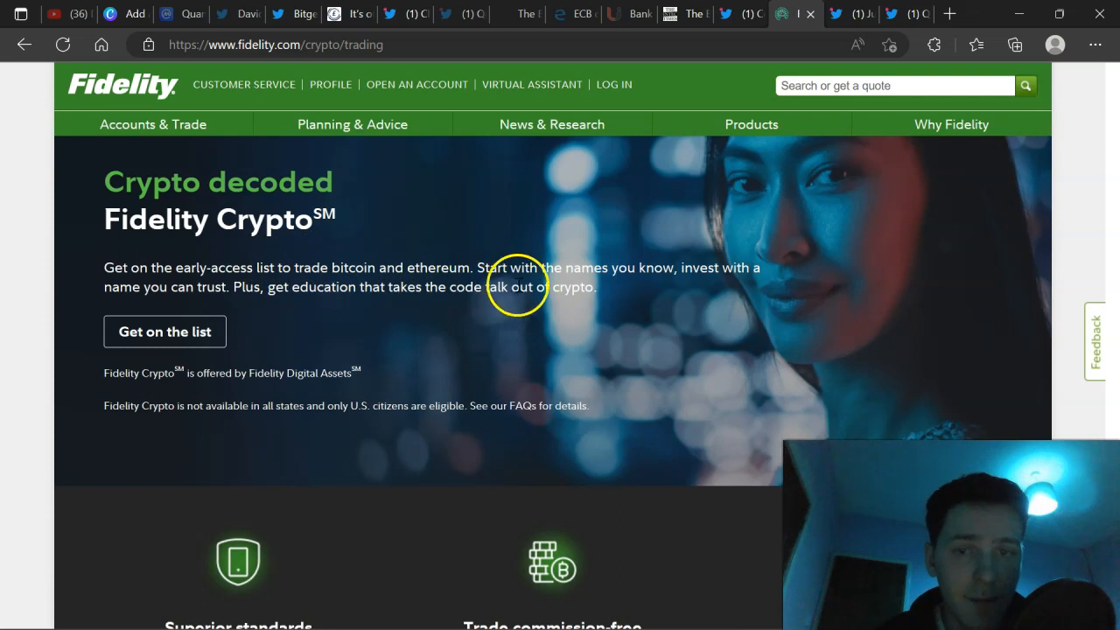
mouse_move(627, 306)
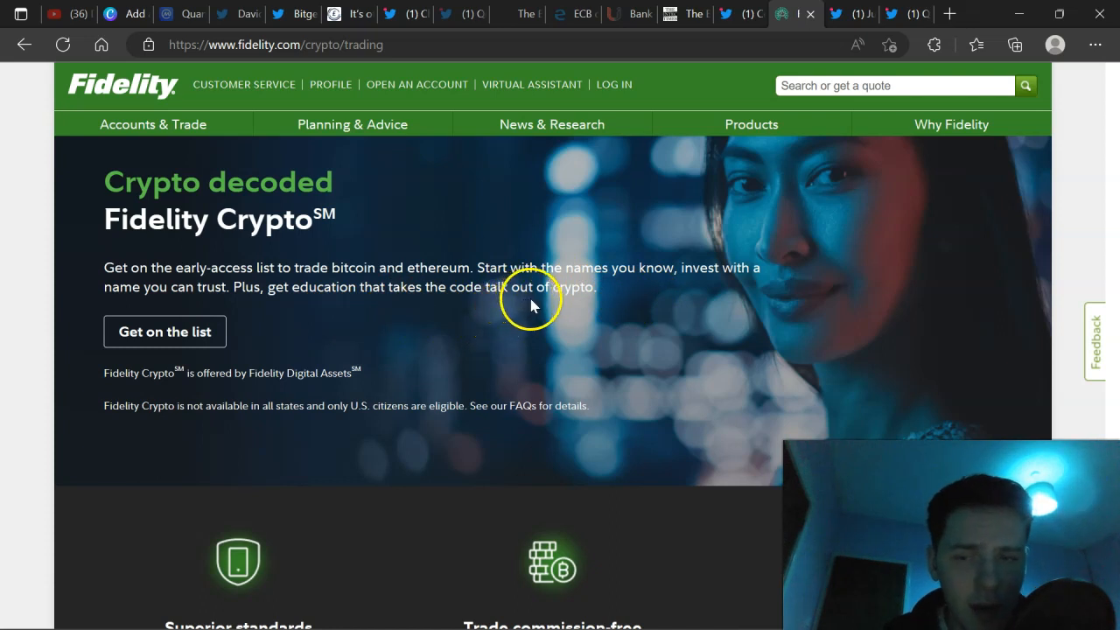
scroll("down", 3)
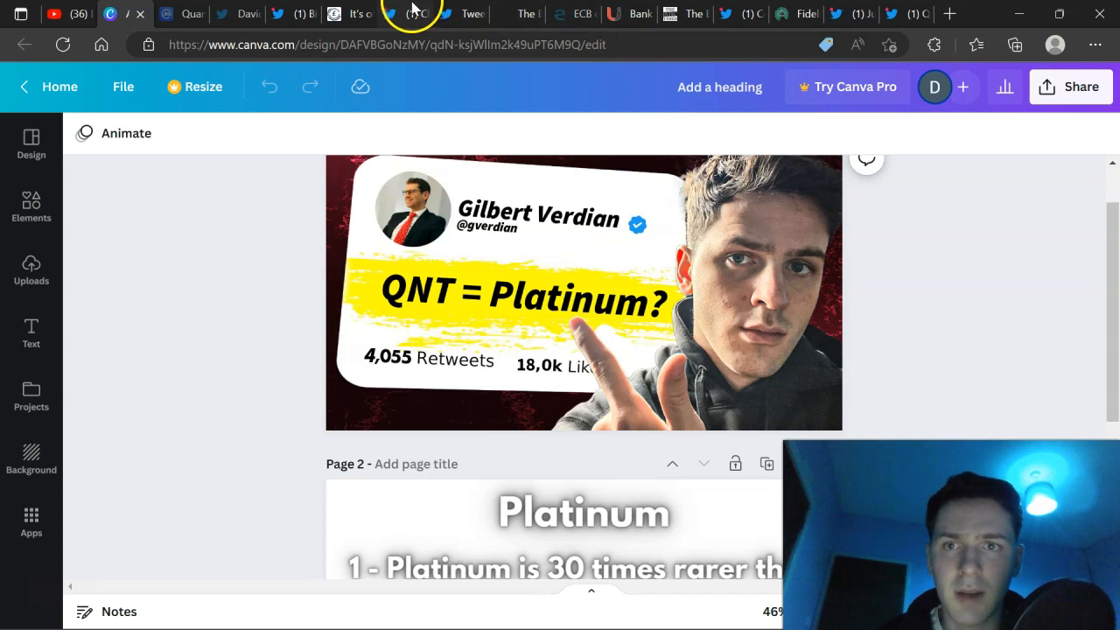
- Return to the Ledger Insights Bank of Canada CBDC article at its headline
left_click(421, 14)
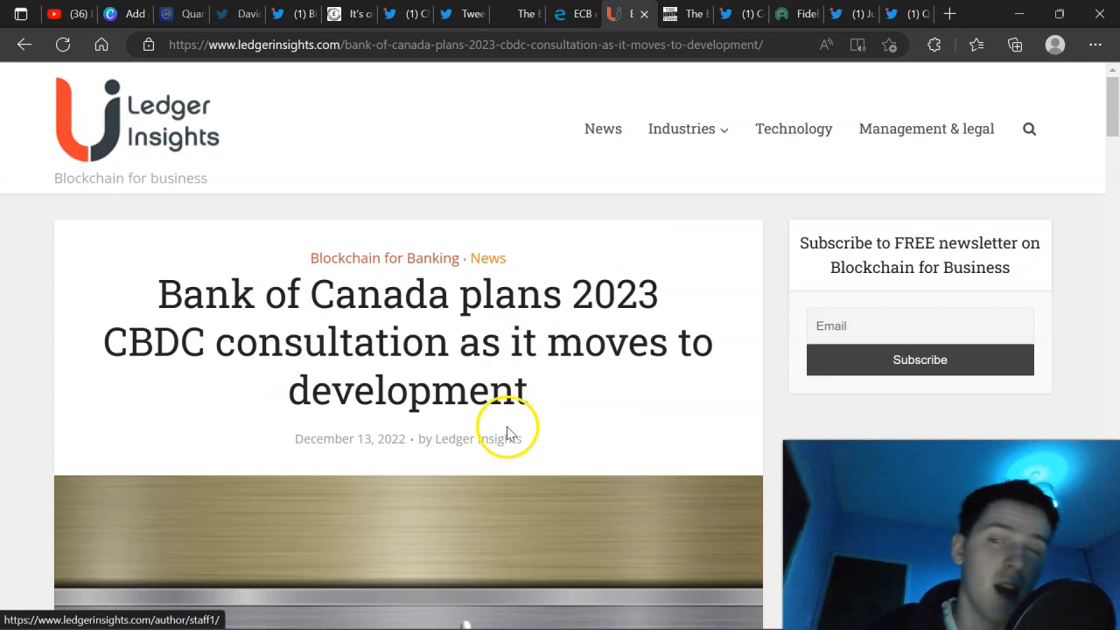
mouse_move(575, 274)
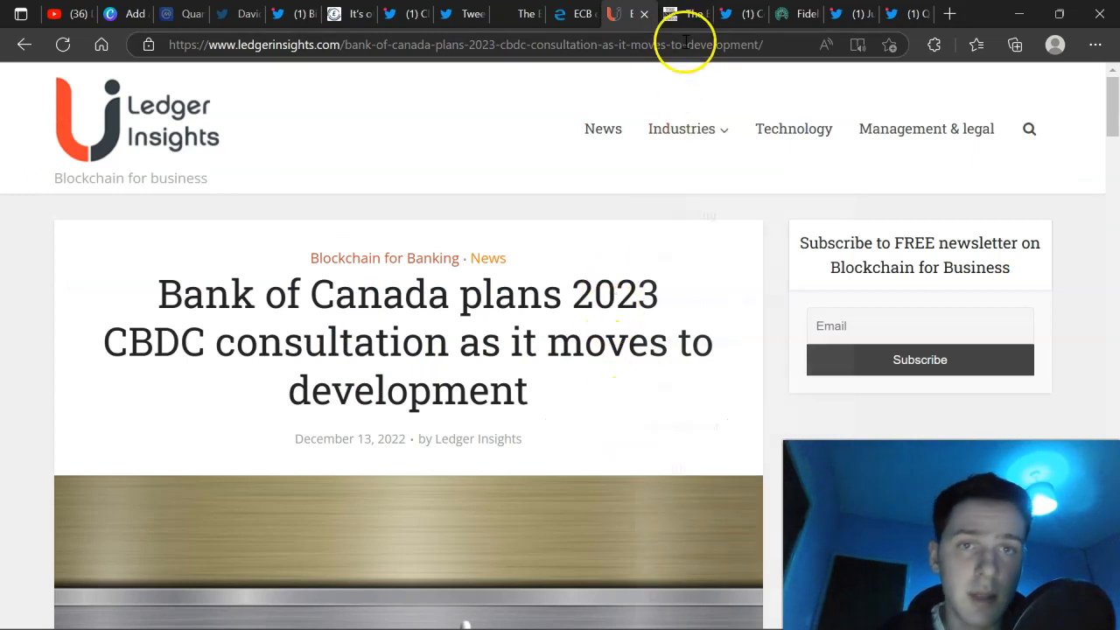
- Return to The Fintech Times tab with the Bank of England sample CBDC wallet article
left_click(673, 14)
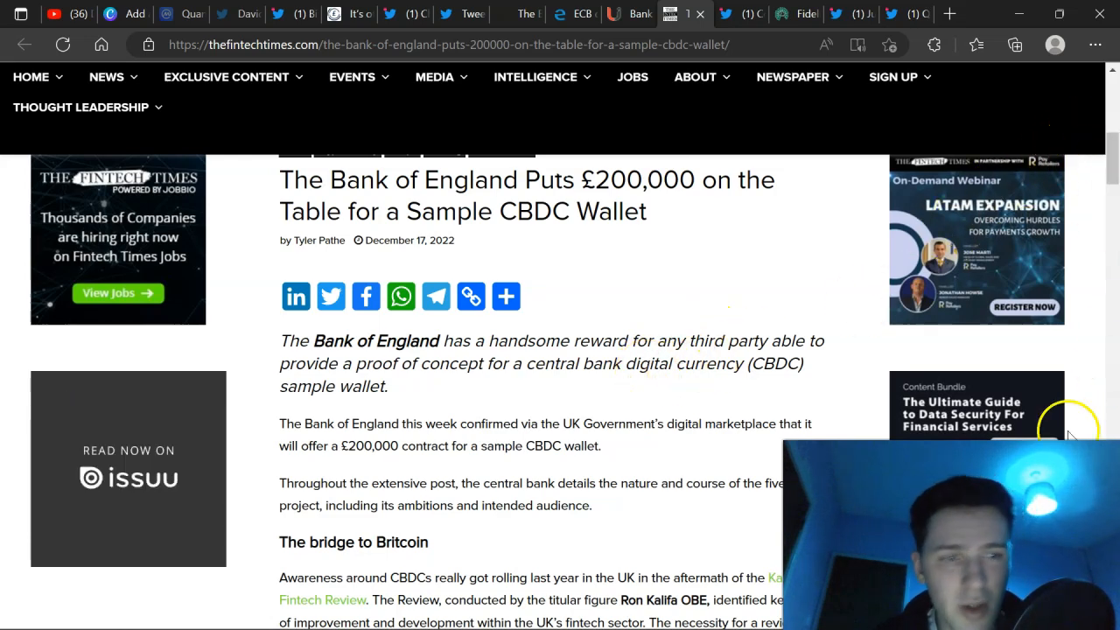
- Read down the Bank of England wallet article to 'The call for a sample wallet' section
scroll("down", 3)
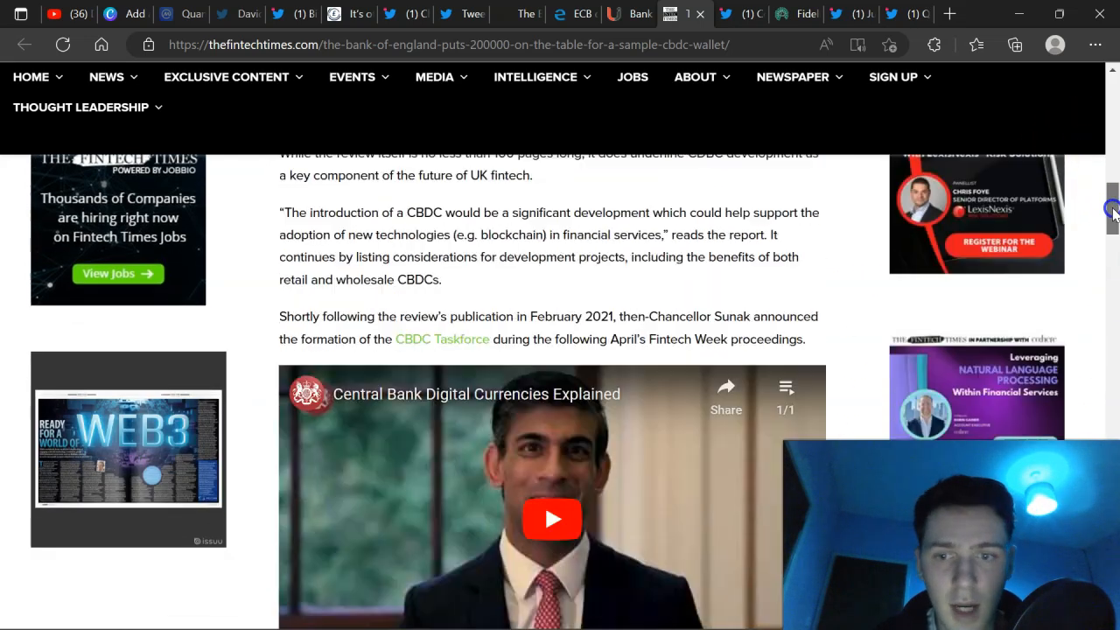
scroll("down", 3)
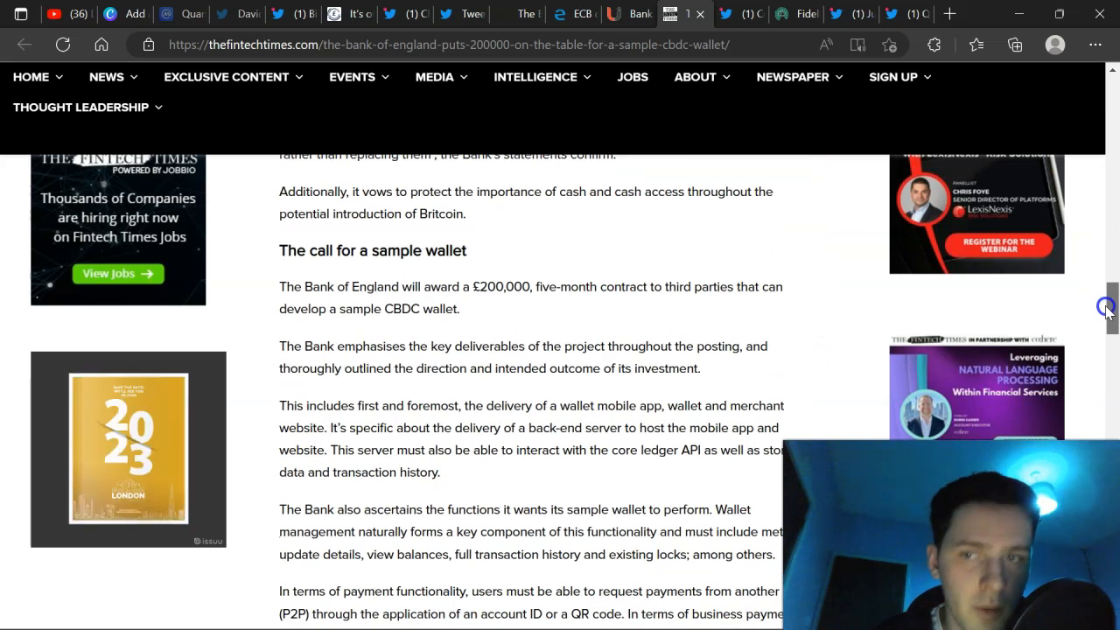